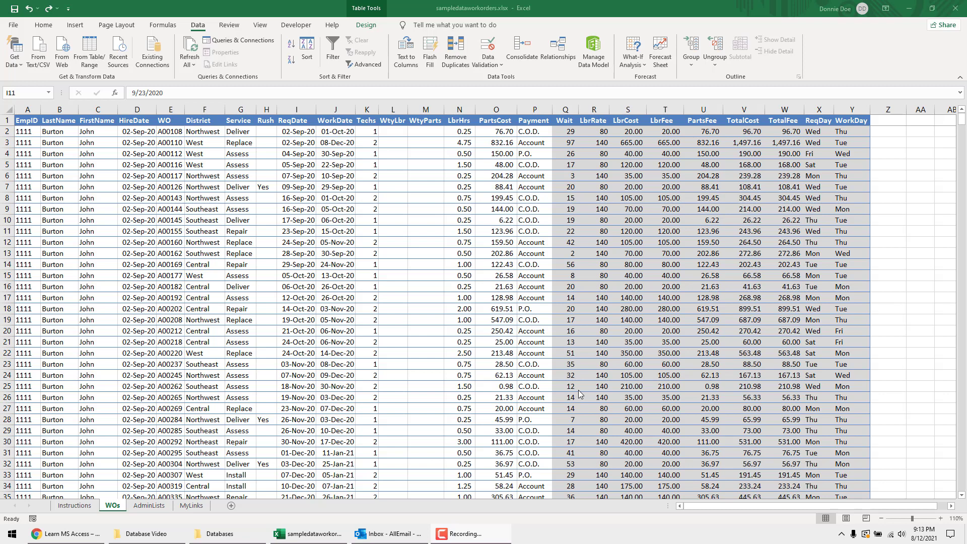
{"action": "mouse_move", "coordinate": [165, 229]}
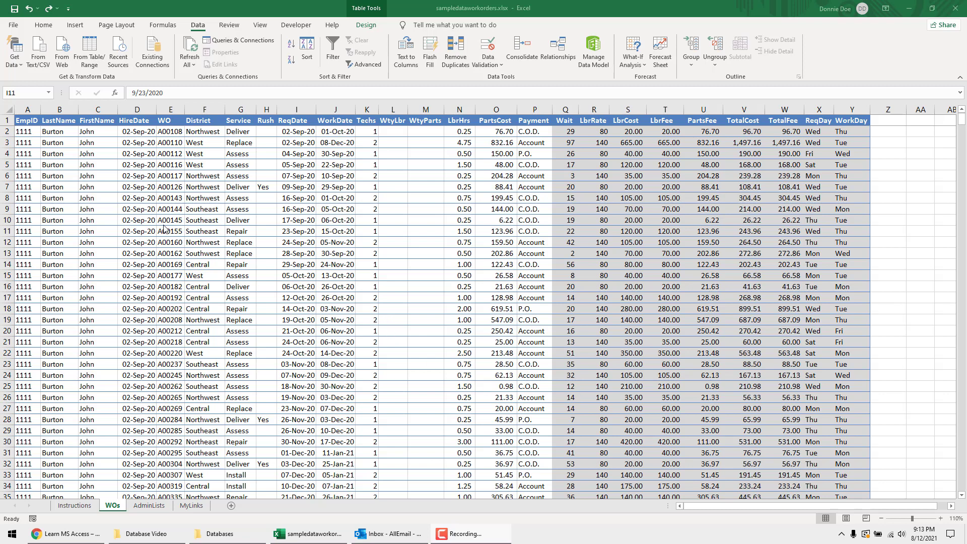
Step: Look over the Excel work-order cells, then switch to the Access S1 Database main menu
{"action": "left_click", "coordinate": [296, 232]}
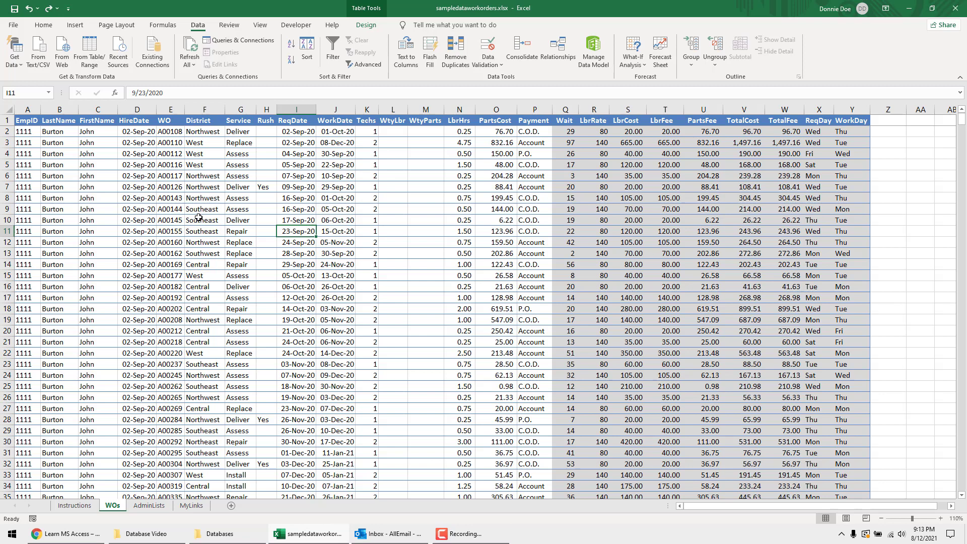
{"action": "mouse_move", "coordinate": [298, 180]}
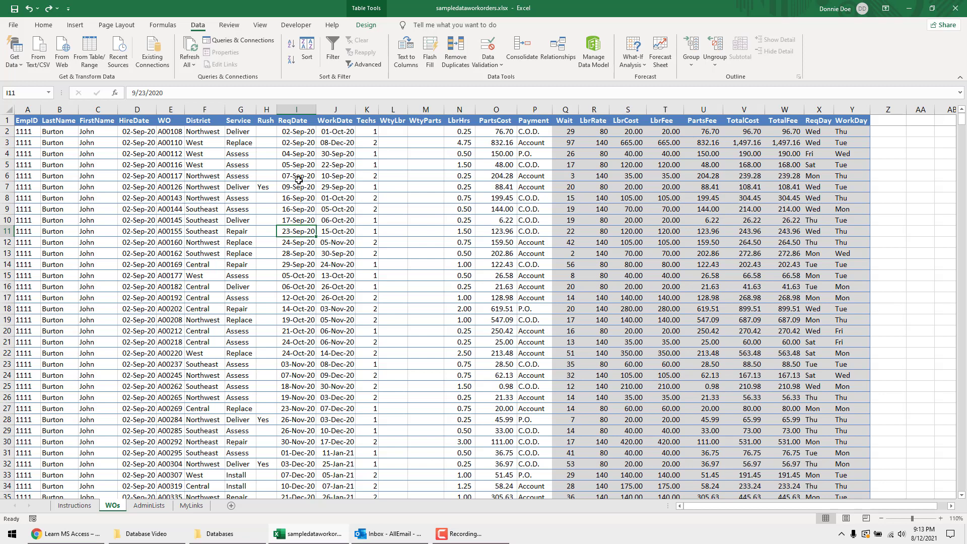
{"action": "left_click", "coordinate": [266, 164]}
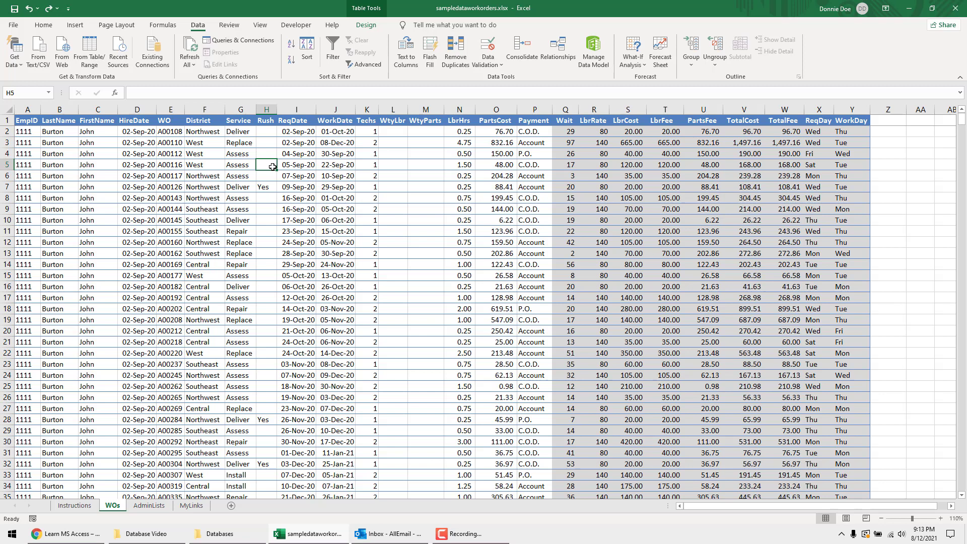
{"action": "left_click", "coordinate": [27, 121]}
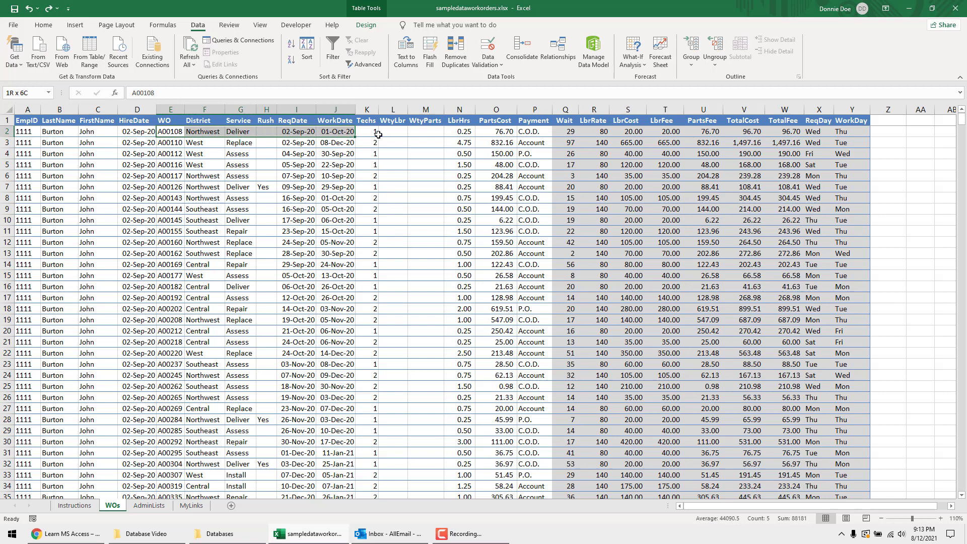
{"action": "left_click_drag", "start_coordinate": [376, 131], "coordinate": [535, 164]}
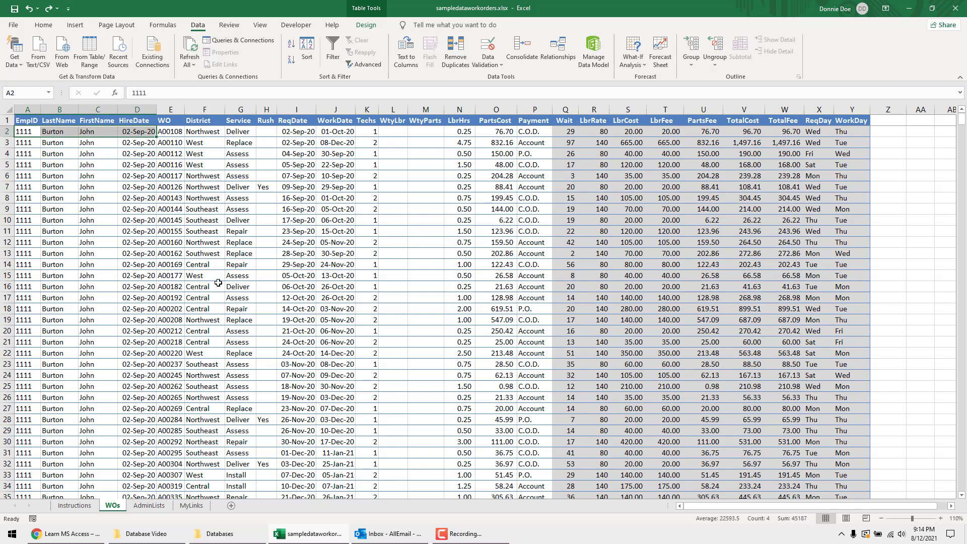
{"action": "left_click", "coordinate": [11, 535]}
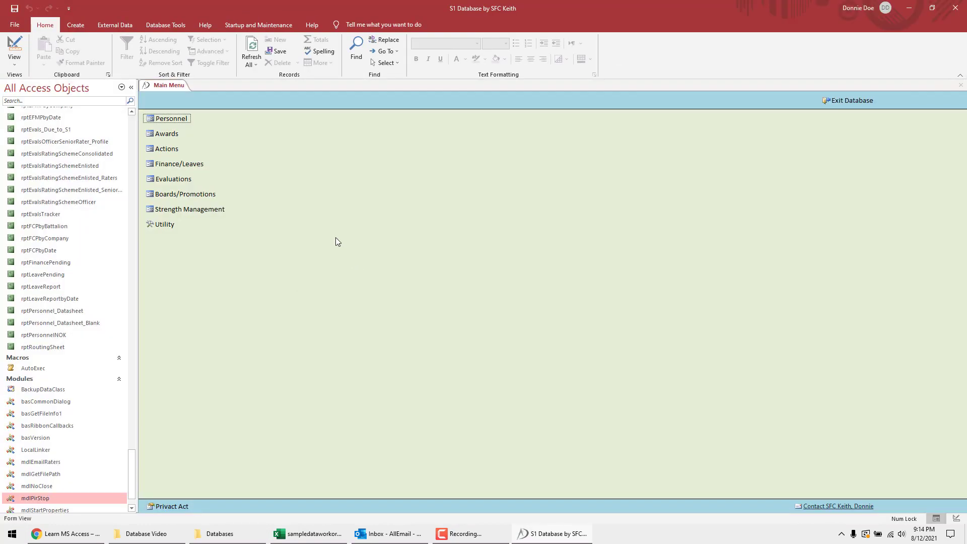
{"action": "mouse_move", "coordinate": [260, 141]}
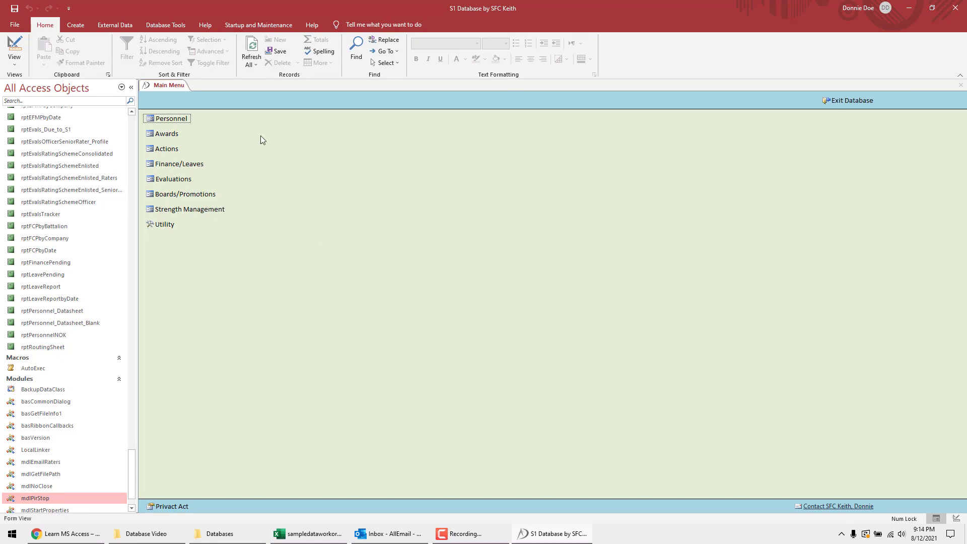
{"action": "mouse_move", "coordinate": [351, 274]}
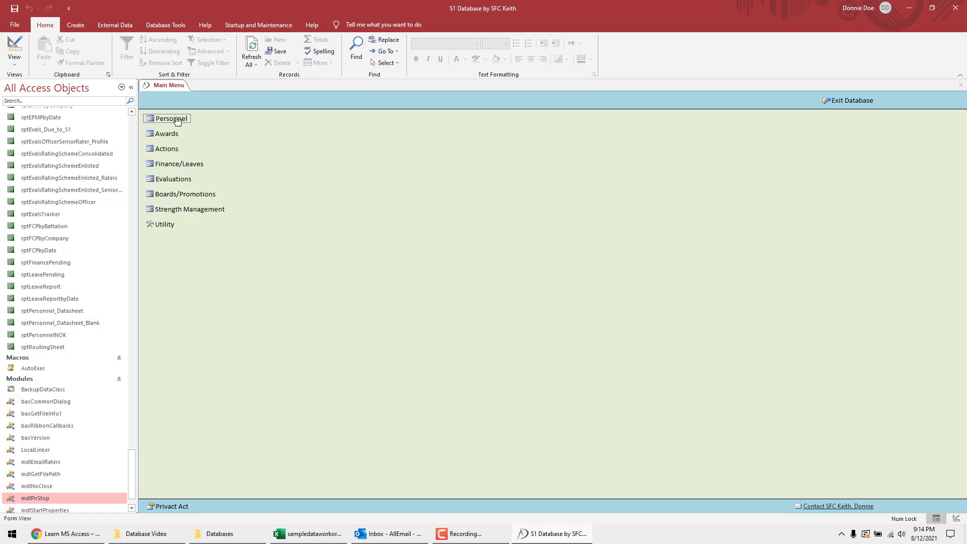
Step: View the first soldier's Personnel Data record and its Family and Medical pages, returning to Soldier Data
{"action": "left_click", "coordinate": [170, 119]}
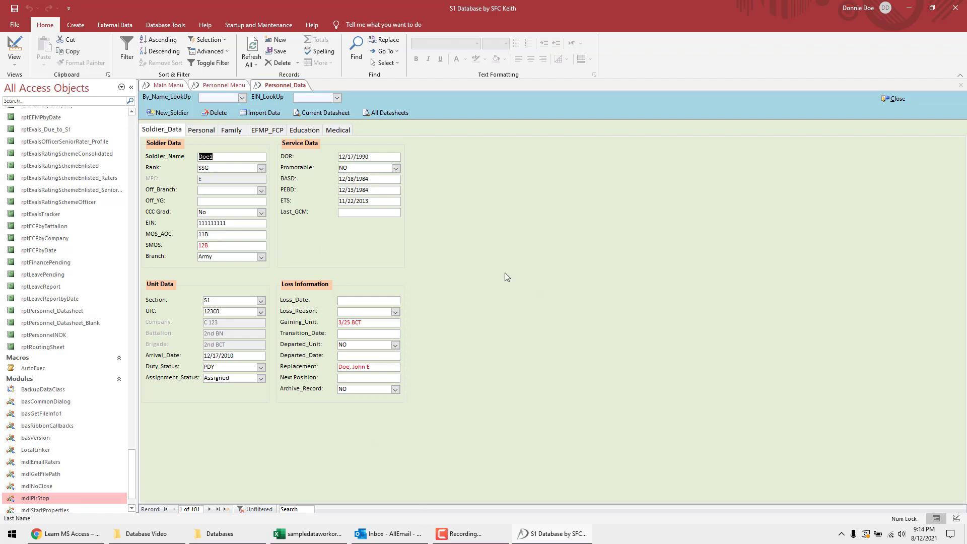
{"action": "mouse_move", "coordinate": [551, 305]}
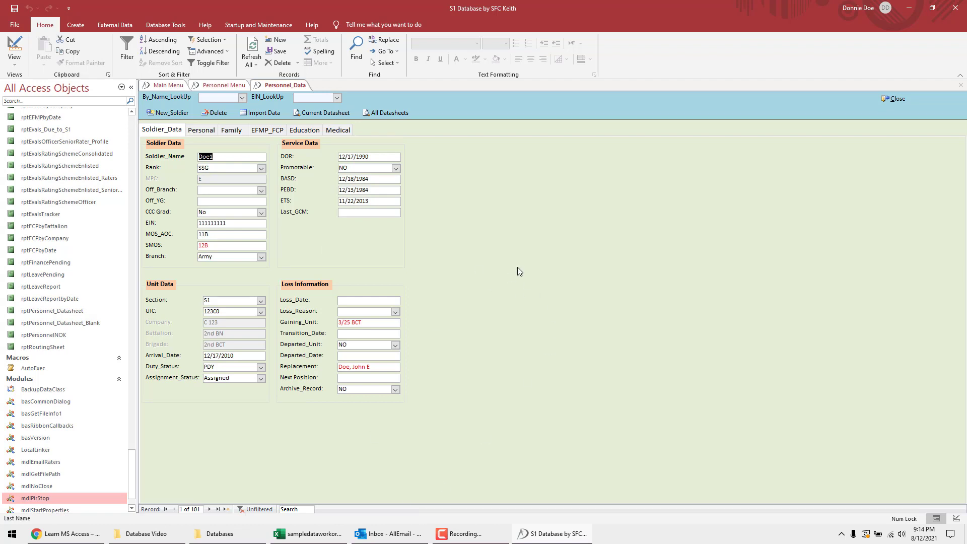
{"action": "mouse_move", "coordinate": [227, 149]}
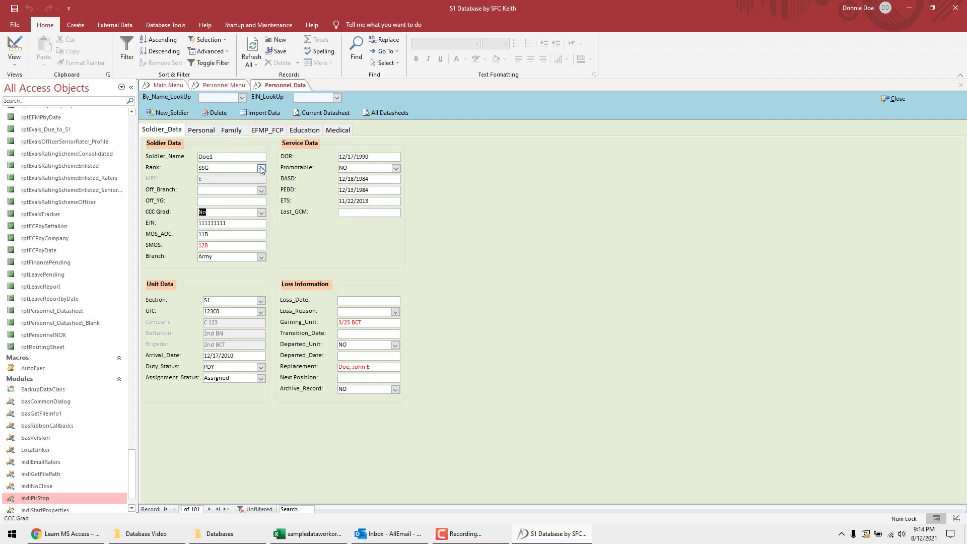
{"action": "left_click", "coordinate": [260, 168]}
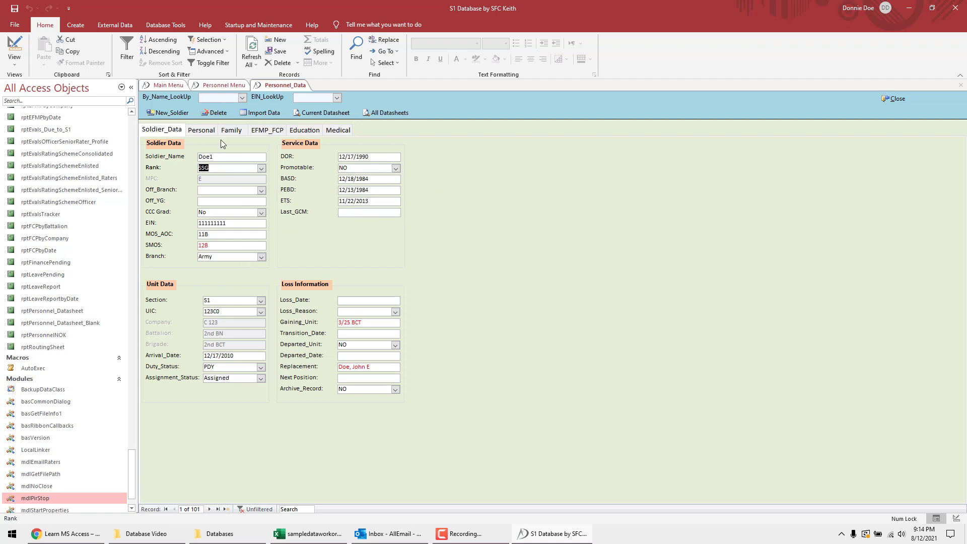
{"action": "left_click", "coordinate": [232, 130]}
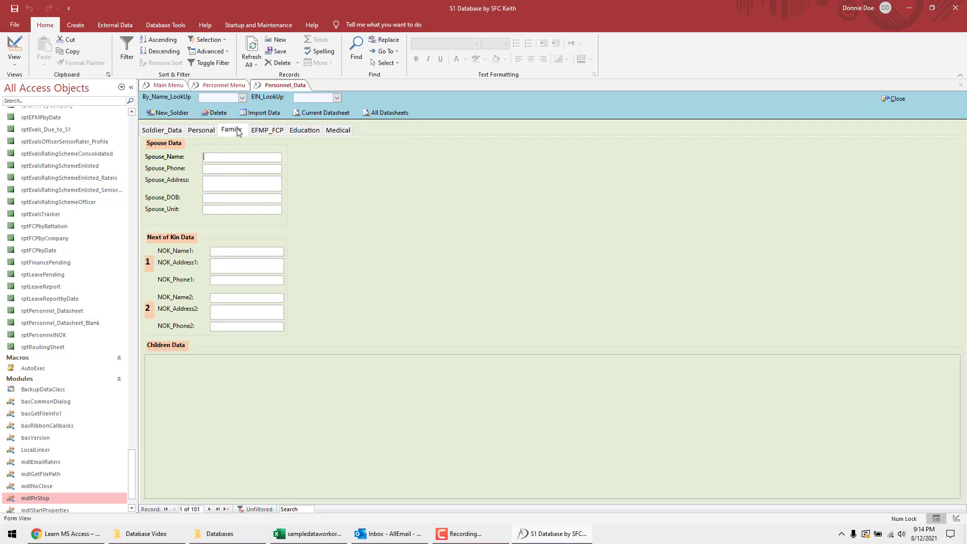
{"action": "left_click", "coordinate": [337, 130]}
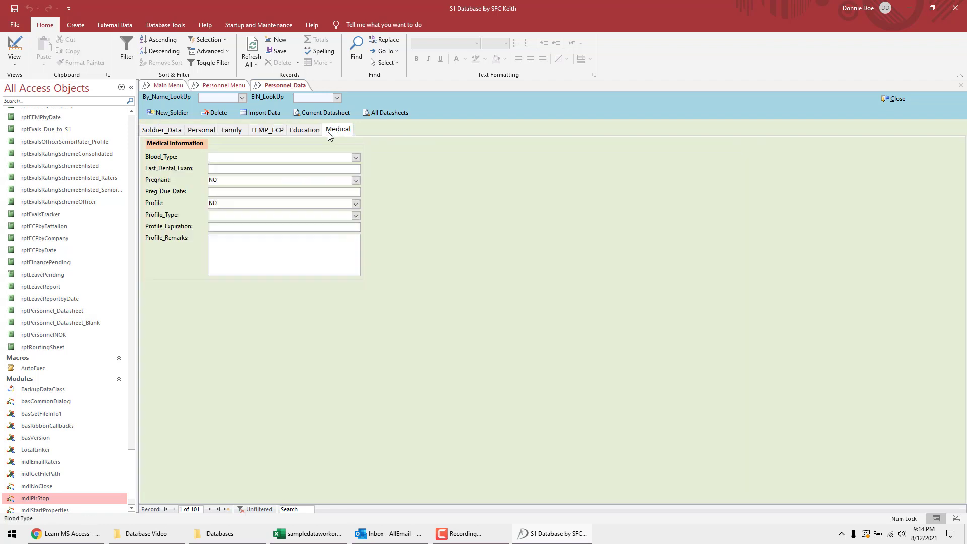
{"action": "left_click", "coordinate": [161, 130]}
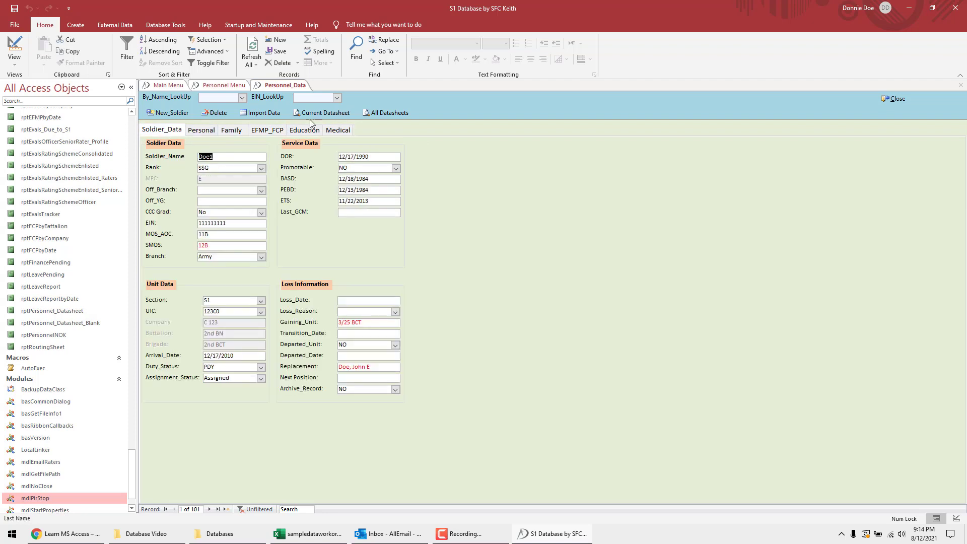
Step: Preview the Soldier Datasheet report and page forward through the soldiers' datasheets
{"action": "left_click", "coordinate": [325, 112]}
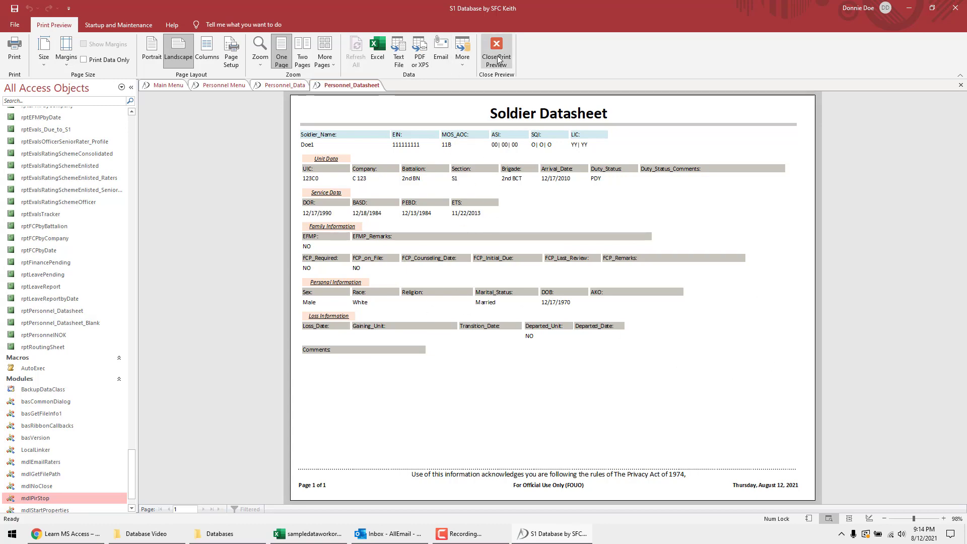
{"action": "left_click", "coordinate": [496, 51]}
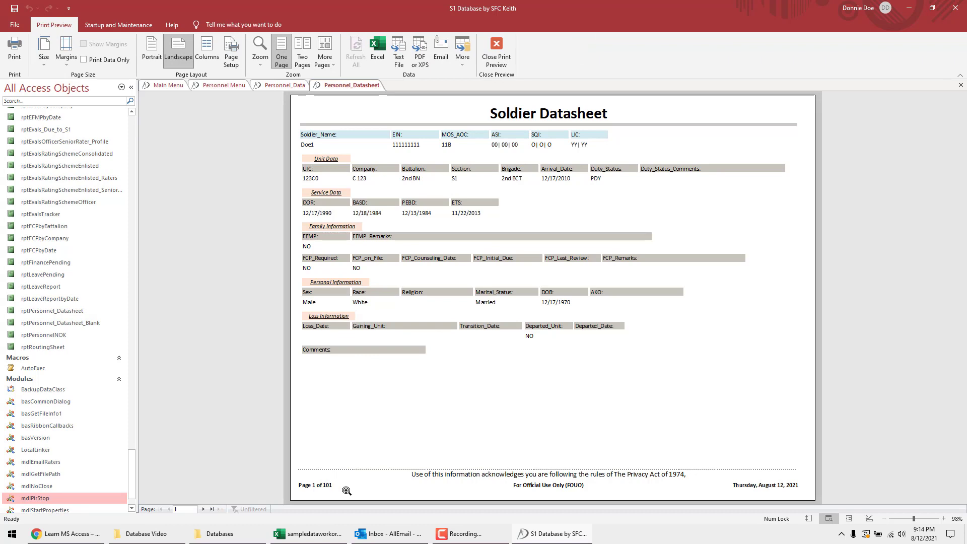
{"action": "left_click", "coordinate": [203, 509]}
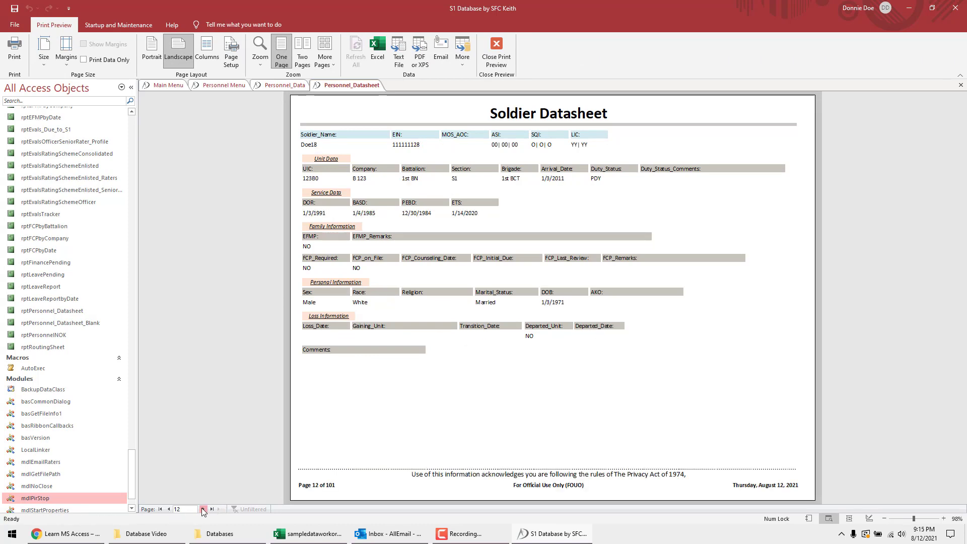
{"action": "left_click", "coordinate": [495, 50]}
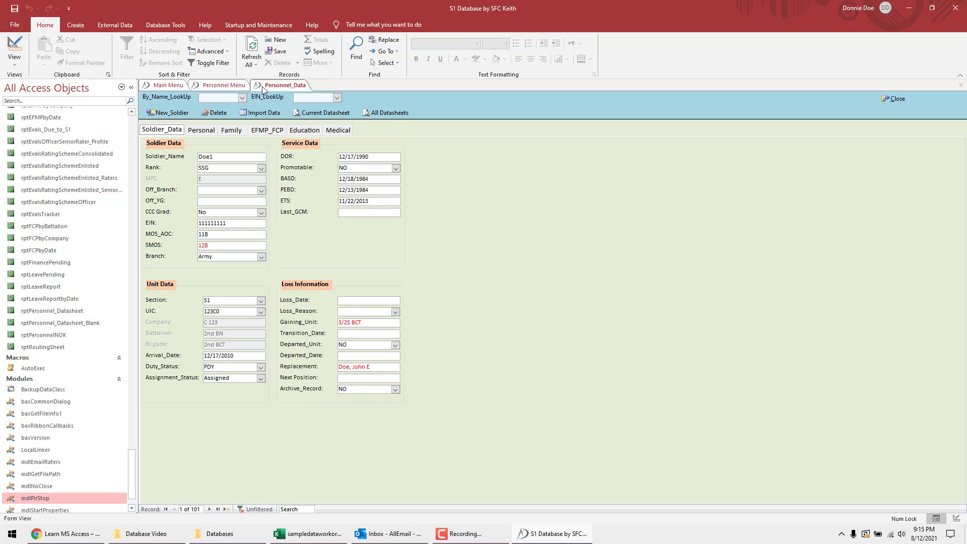
Step: Look over the form views list and the Create, External Data and Database Tools ribbon commands
{"action": "left_click", "coordinate": [13, 49]}
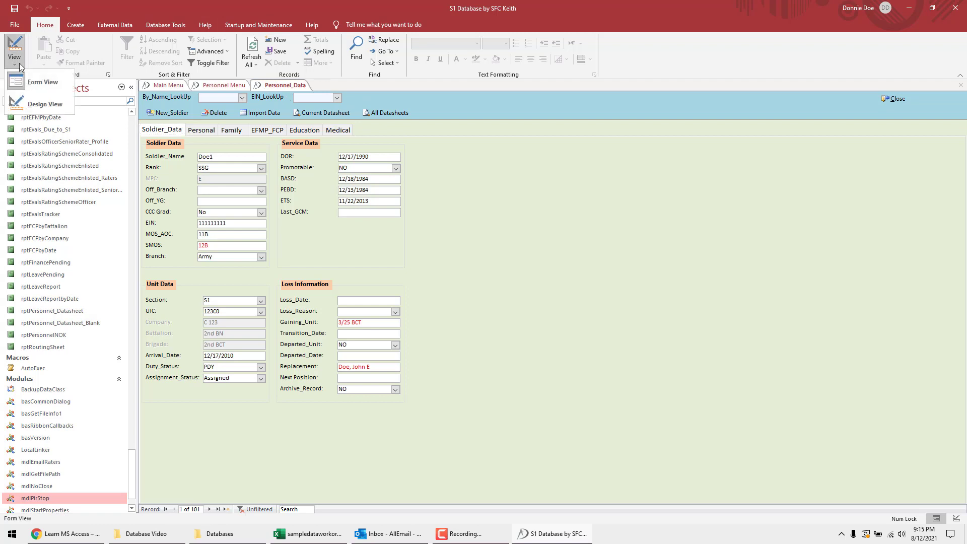
{"action": "left_click", "coordinate": [45, 104]}
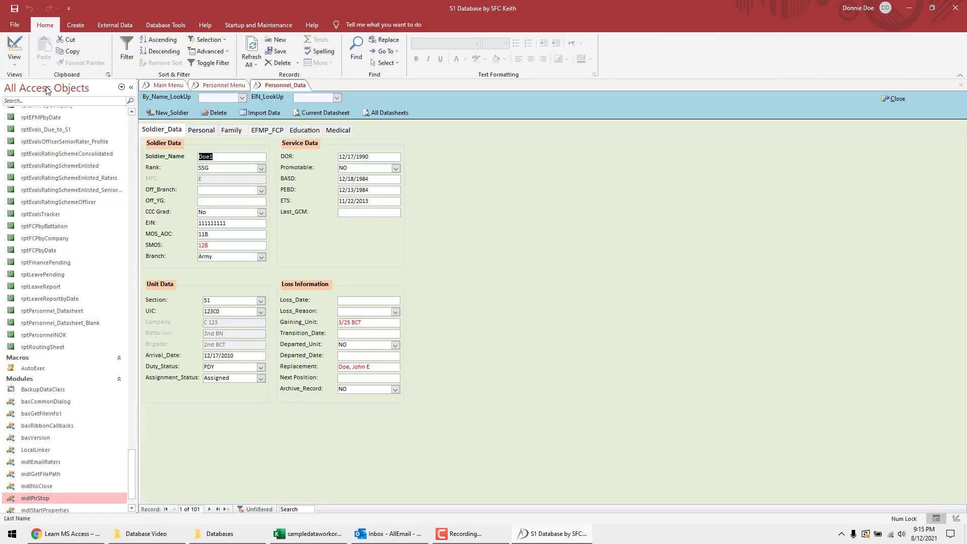
{"action": "left_click", "coordinate": [75, 24]}
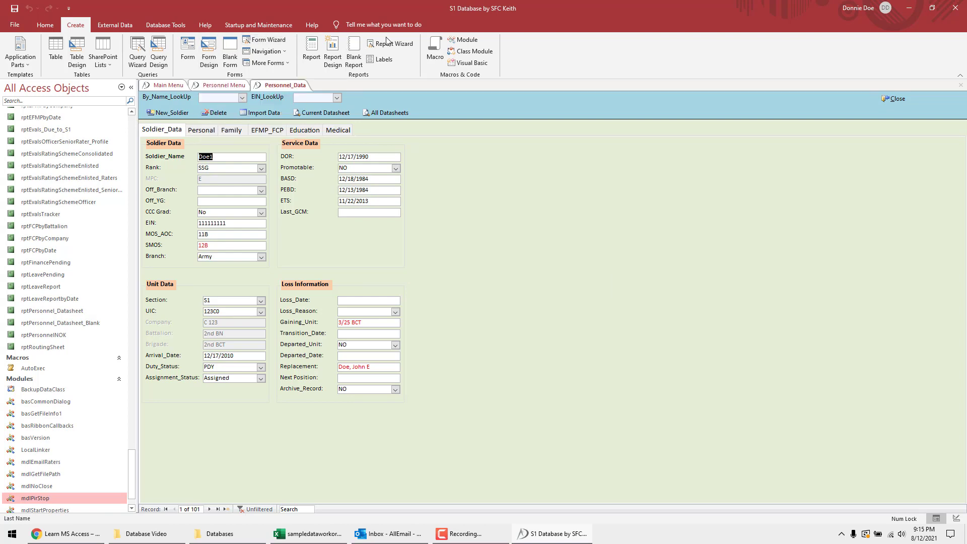
{"action": "left_click", "coordinate": [115, 24]}
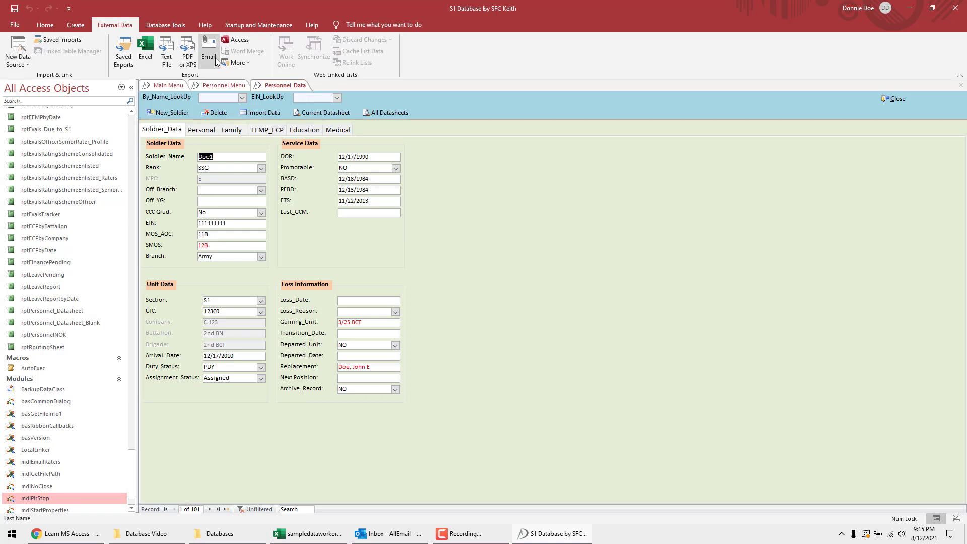
{"action": "left_click", "coordinate": [165, 24]}
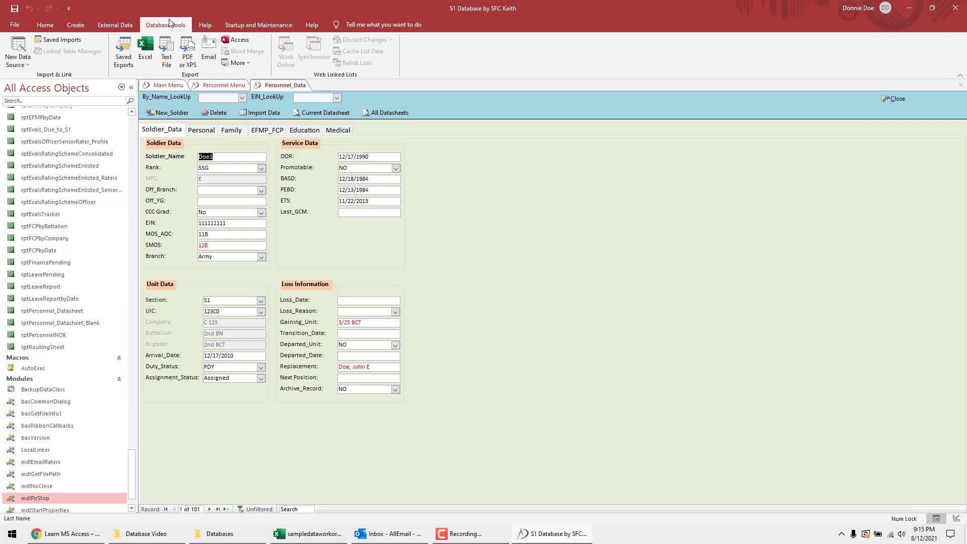
Step: View the basCommonDialog and modUtilityFunctions module code in the Visual Basic editor and its Debug menu
{"action": "left_click", "coordinate": [165, 24]}
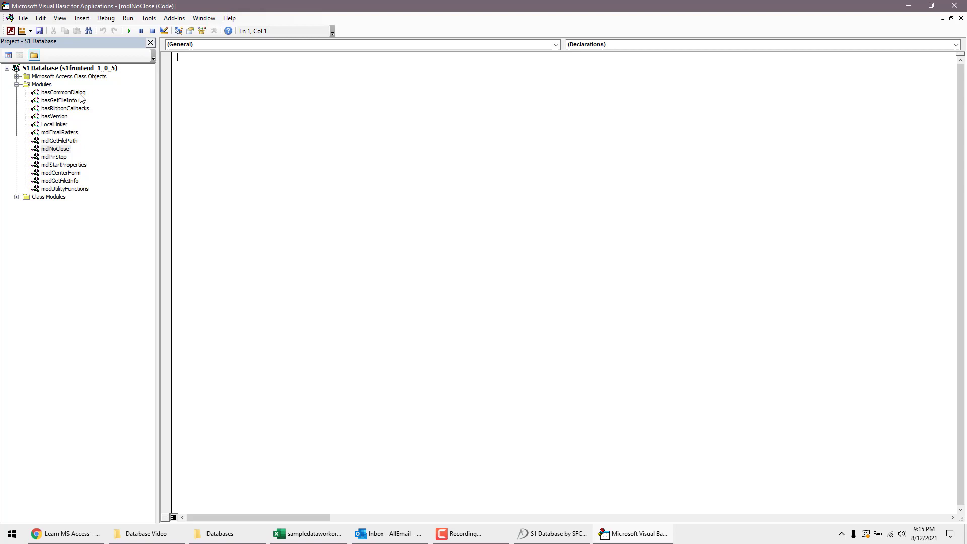
{"action": "double_click", "coordinate": [62, 92]}
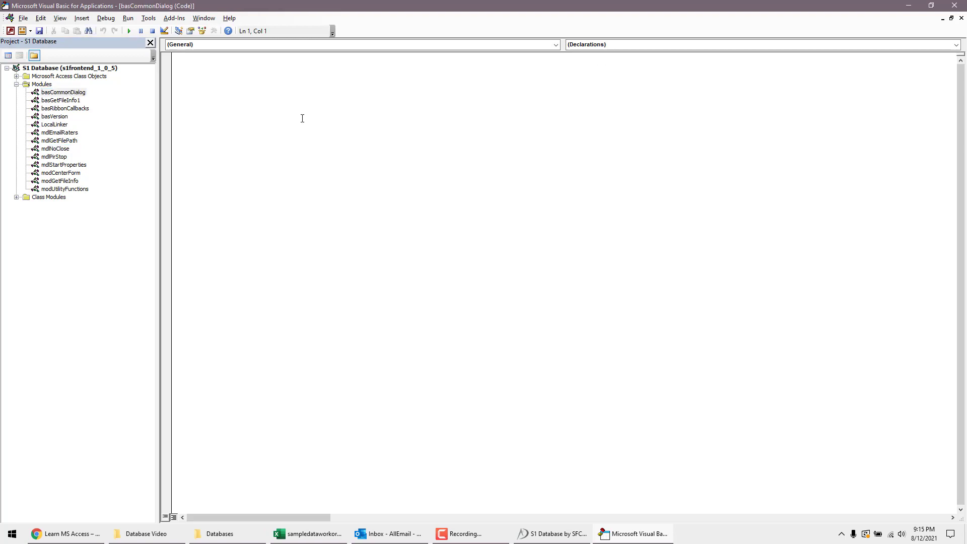
{"action": "double_click", "coordinate": [64, 189]}
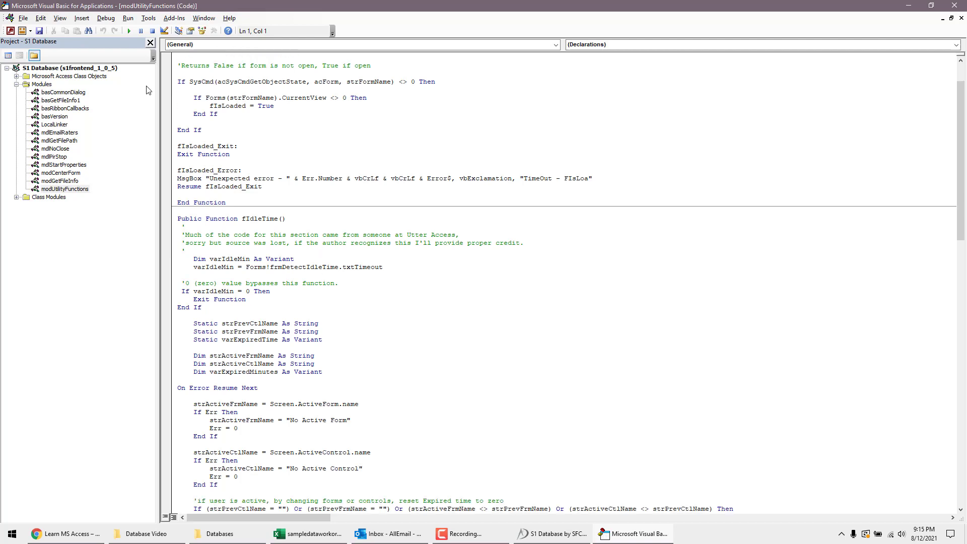
{"action": "left_click", "coordinate": [106, 18]}
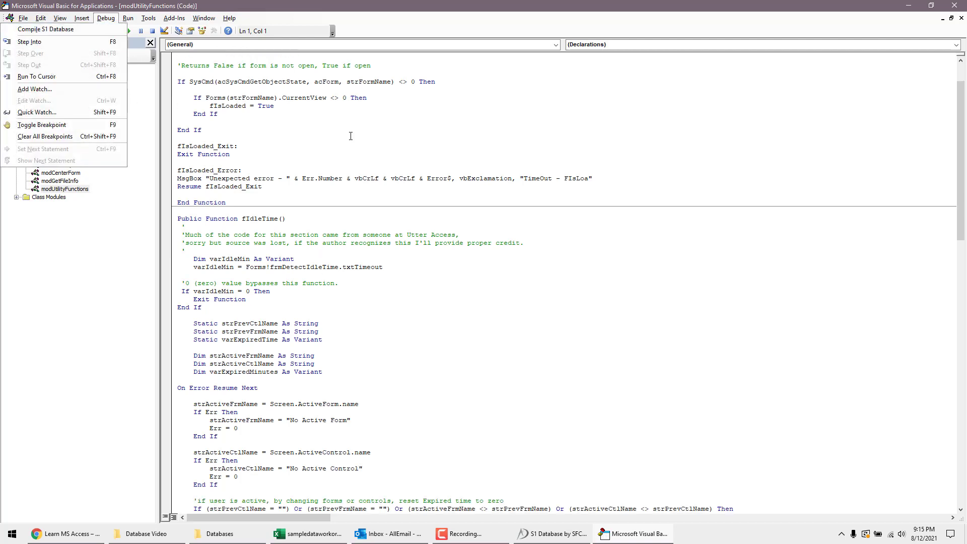
Step: Back in Access, review the Drop Down Update form's rank values and category list, then close it
{"action": "left_click", "coordinate": [549, 534]}
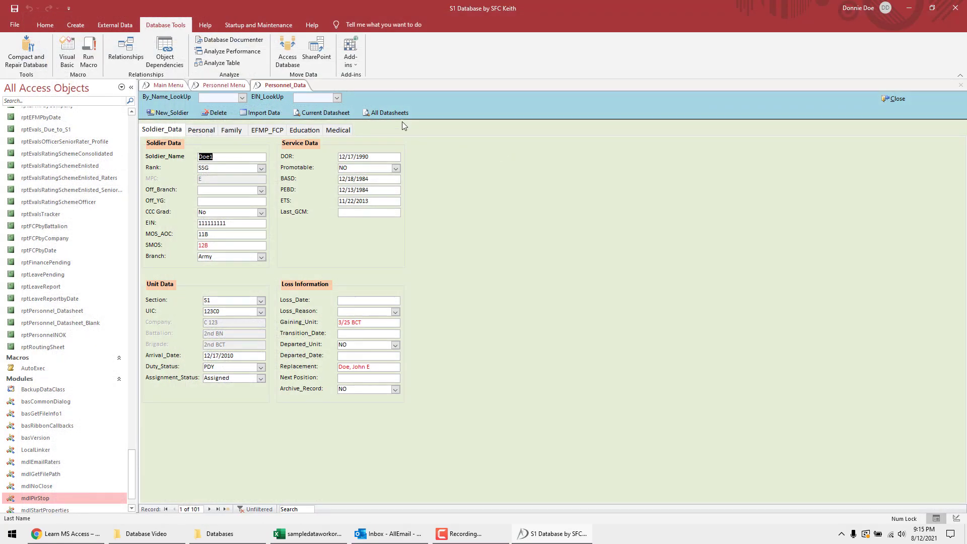
{"action": "left_click", "coordinate": [206, 24]}
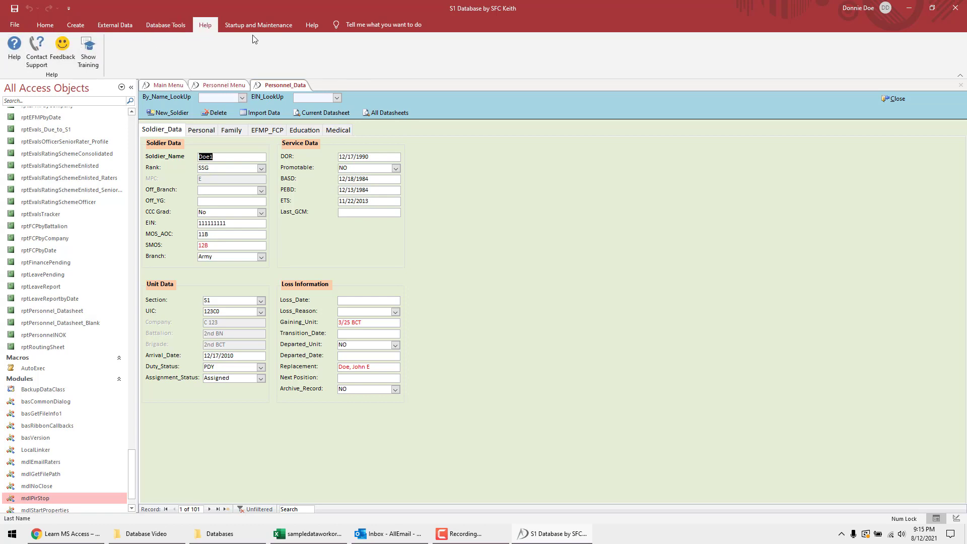
{"action": "mouse_move", "coordinate": [259, 24]}
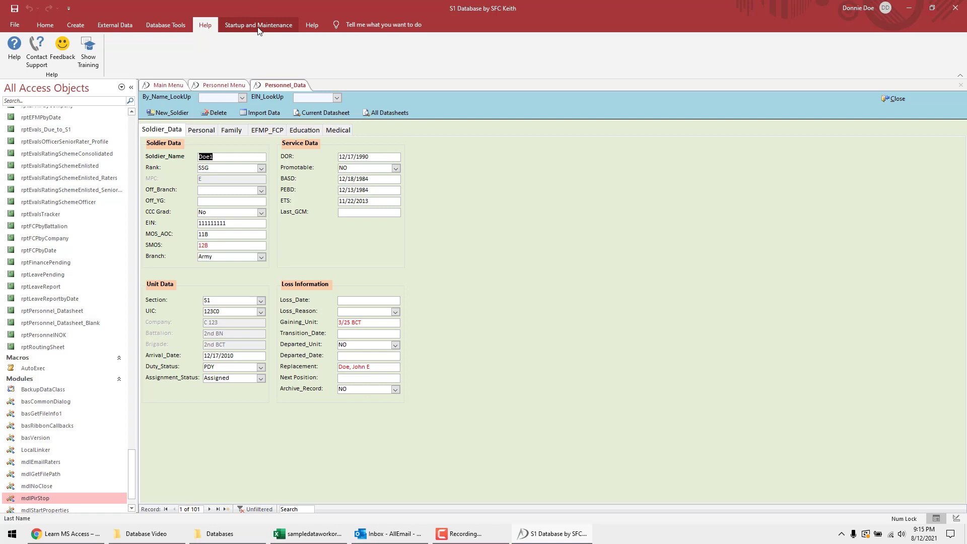
{"action": "left_click", "coordinate": [258, 24]}
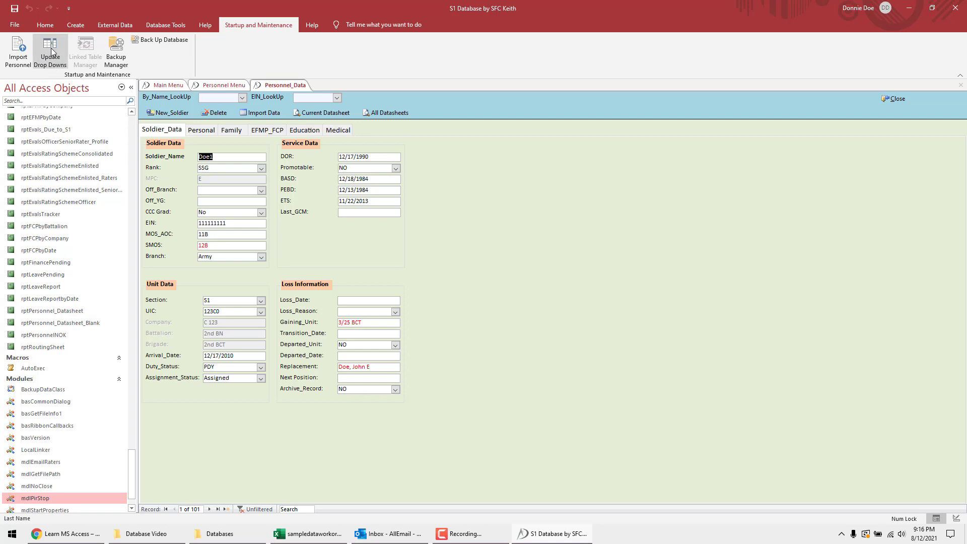
{"action": "left_click", "coordinate": [50, 52]}
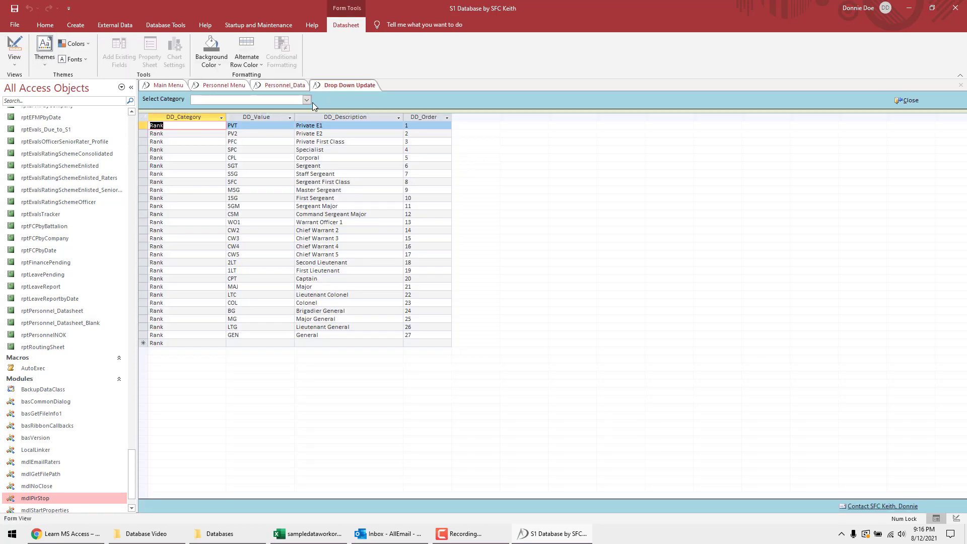
{"action": "left_click", "coordinate": [305, 100]}
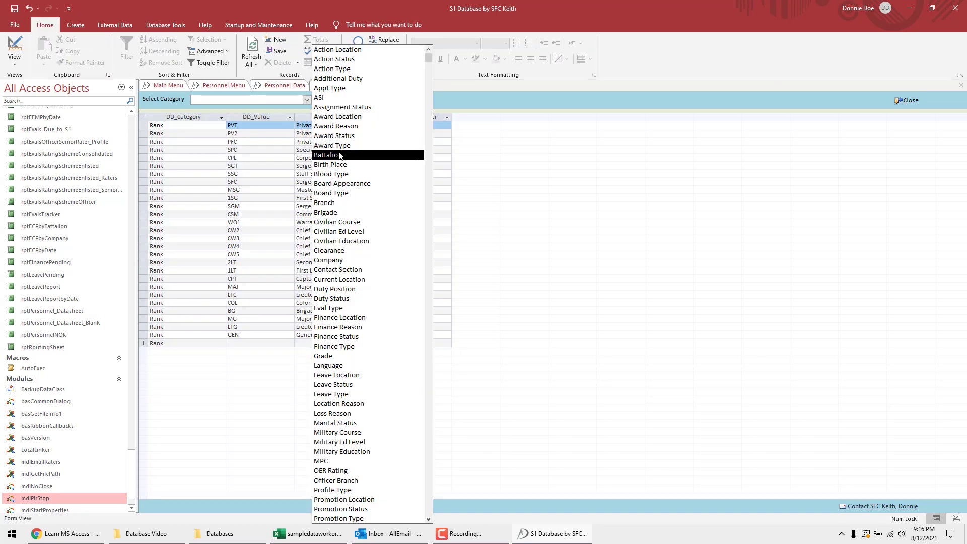
{"action": "left_click", "coordinate": [327, 154]}
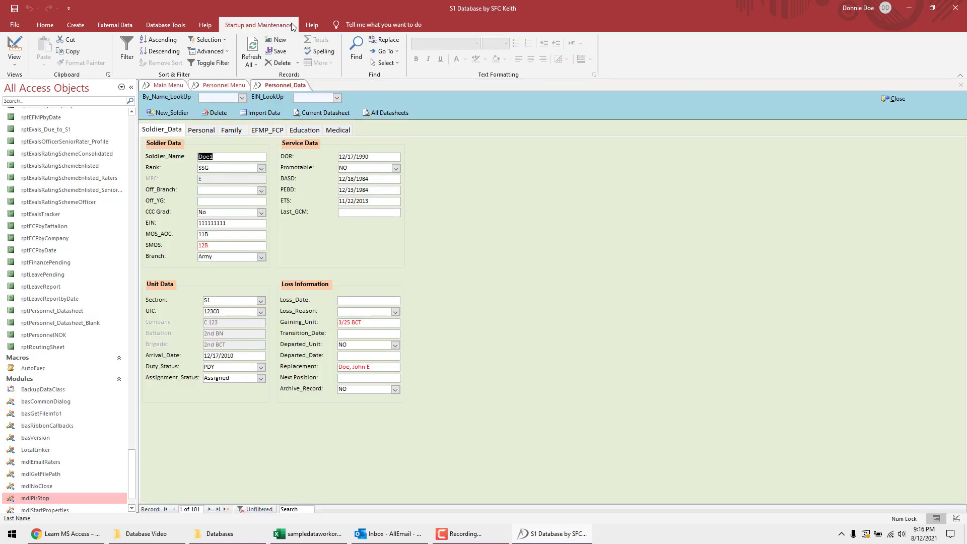
Step: Show the S1 Database Support Information window from the custom Help ribbon
{"action": "left_click", "coordinate": [311, 24]}
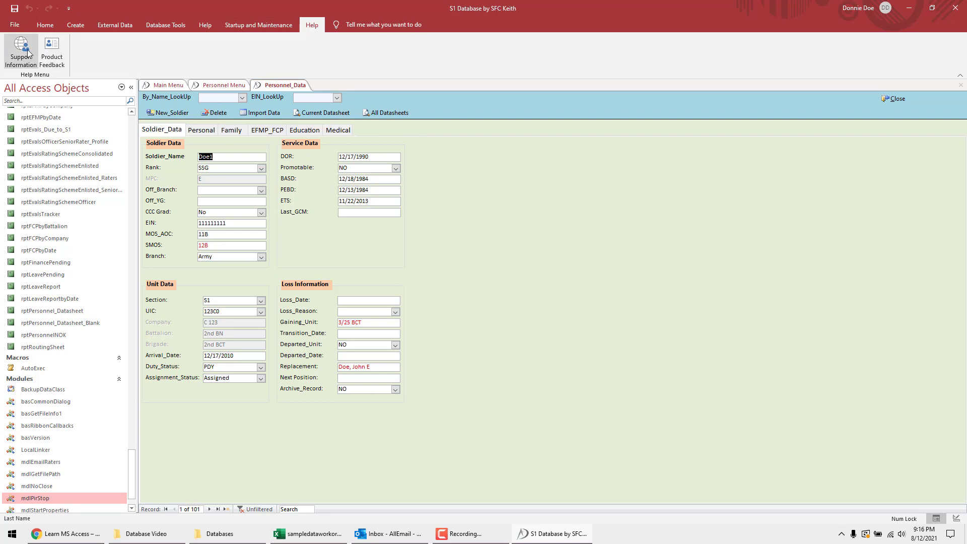
{"action": "left_click", "coordinate": [21, 49]}
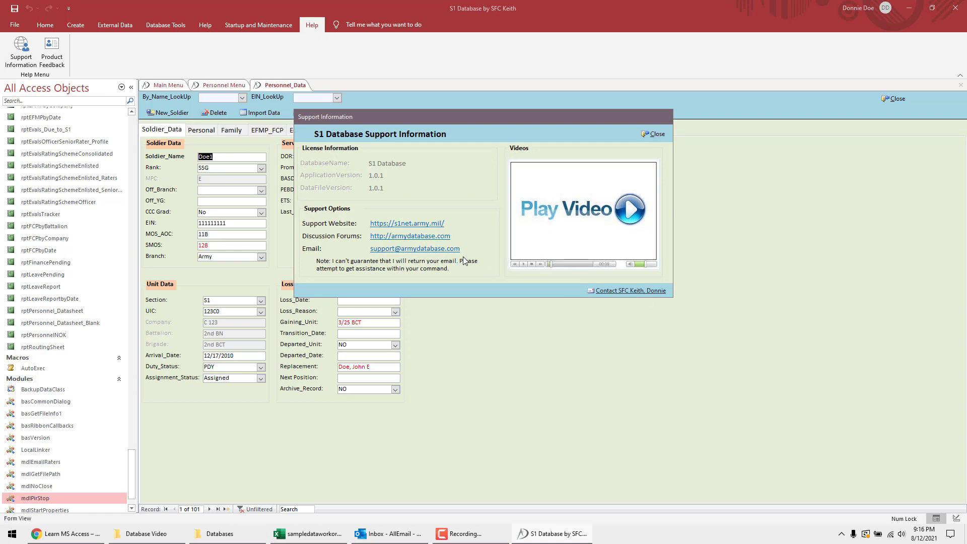
{"action": "mouse_move", "coordinate": [661, 109]}
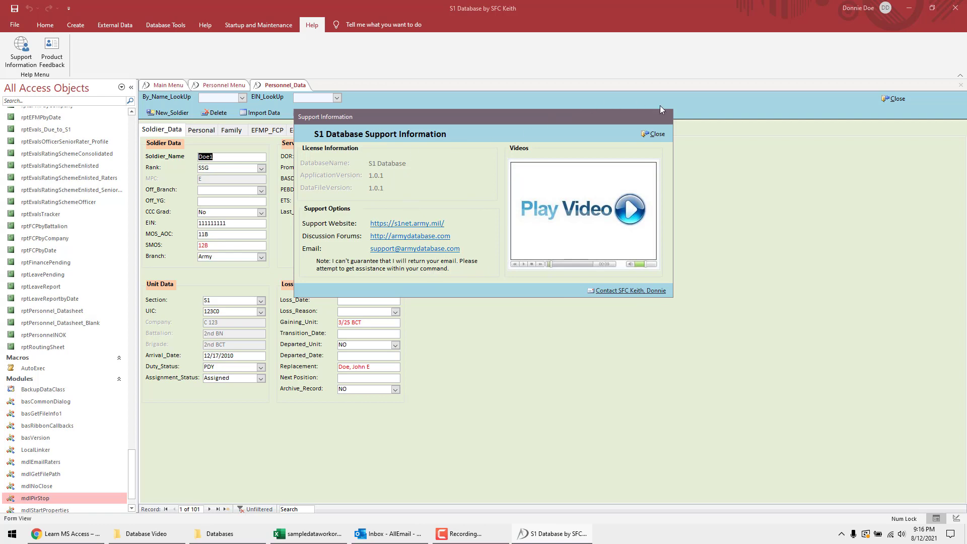
Step: Close the support window and browse the object list from tables down to macros and modules
{"action": "left_click", "coordinate": [656, 134]}
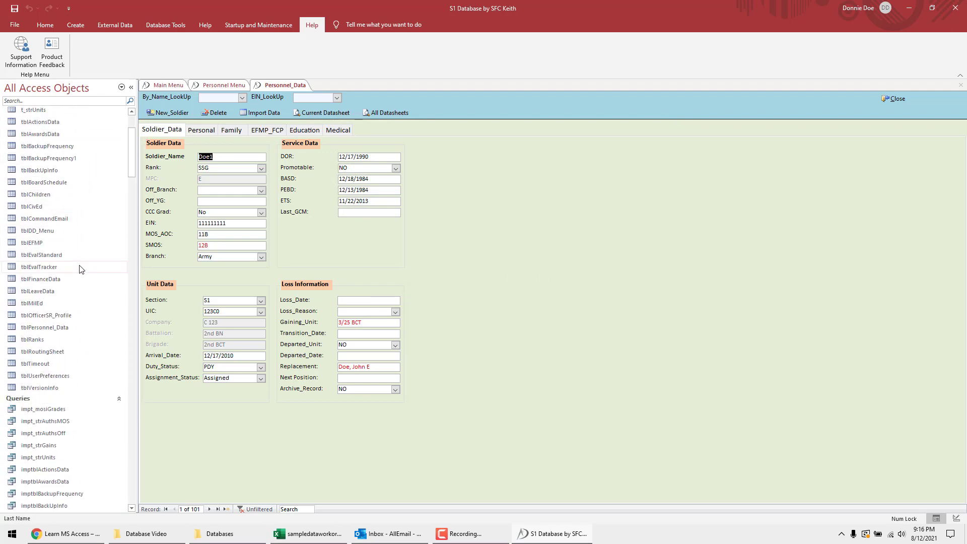
{"action": "scroll", "scroll_direction": "down", "scroll_amount": 3}
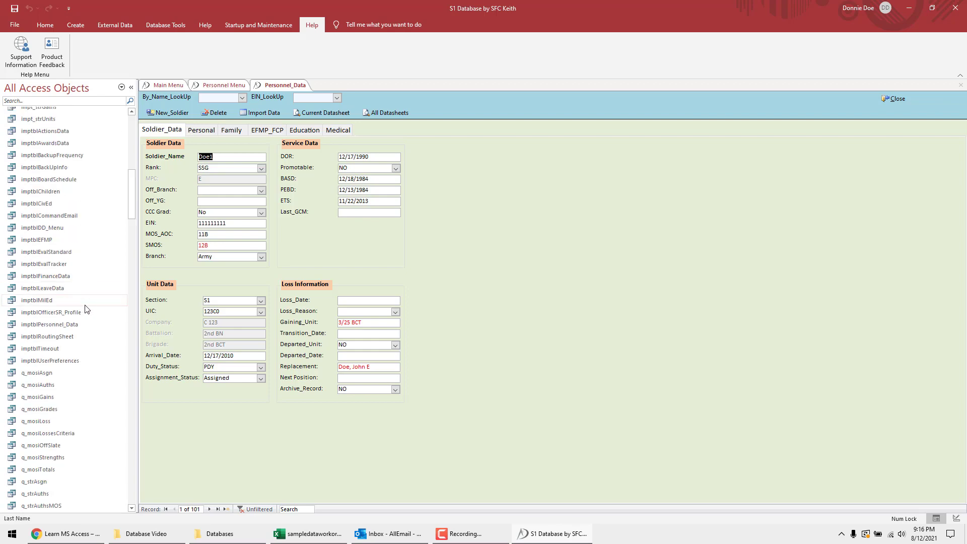
{"action": "scroll", "scroll_direction": "down", "scroll_amount": 3}
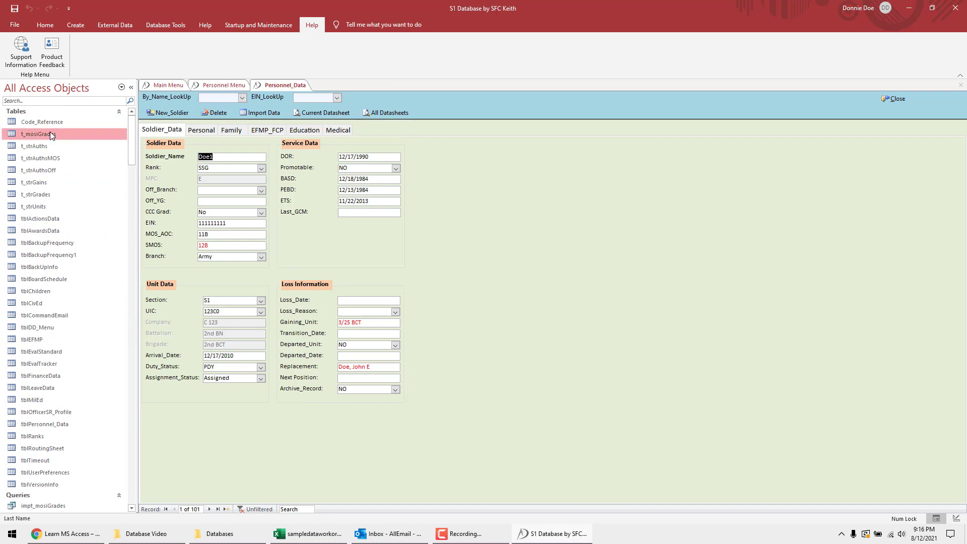
{"action": "mouse_move", "coordinate": [24, 139]}
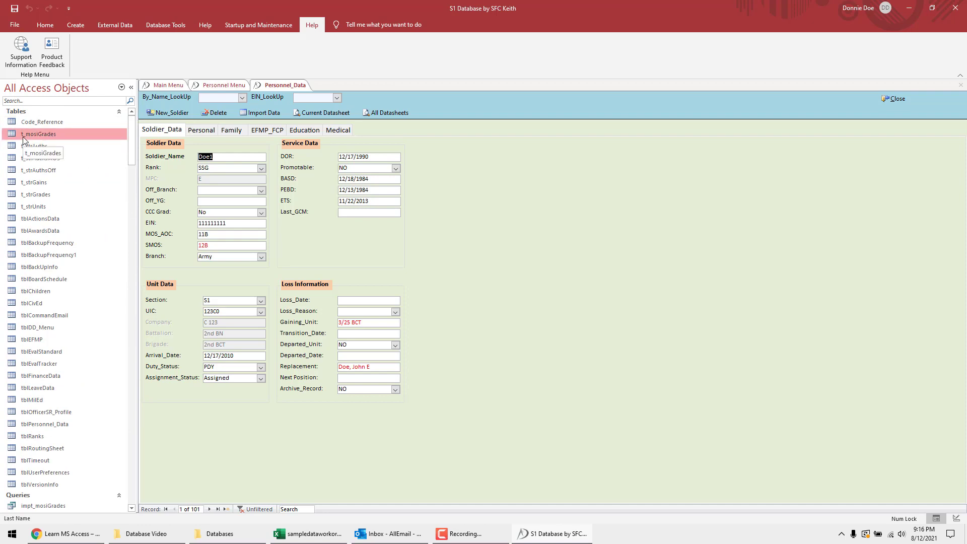
{"action": "mouse_move", "coordinate": [52, 137]}
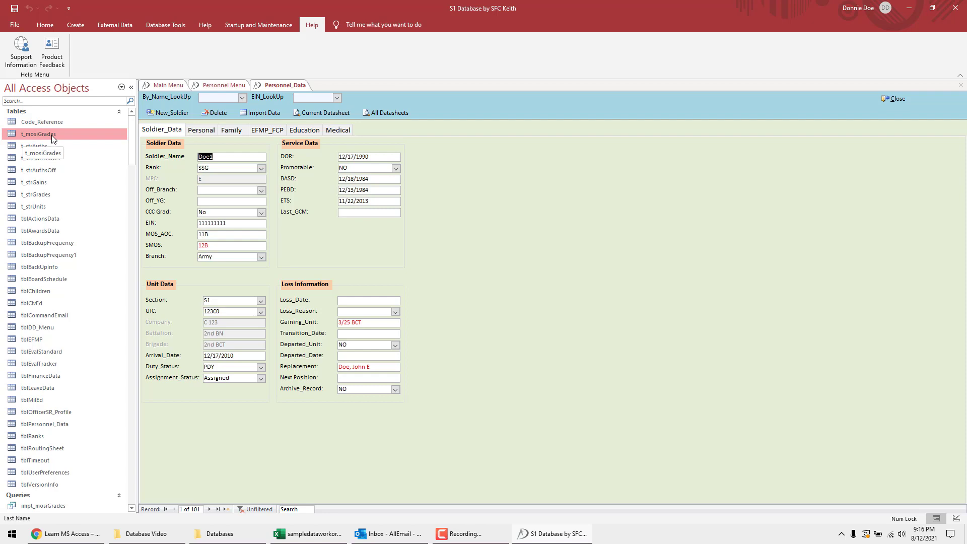
{"action": "mouse_move", "coordinate": [67, 182]}
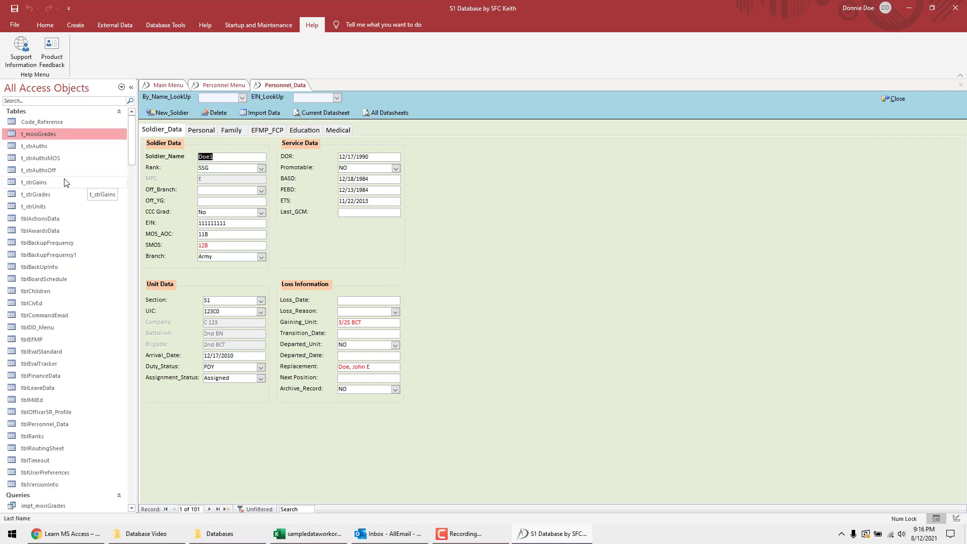
{"action": "scroll", "scroll_direction": "down", "scroll_amount": 3}
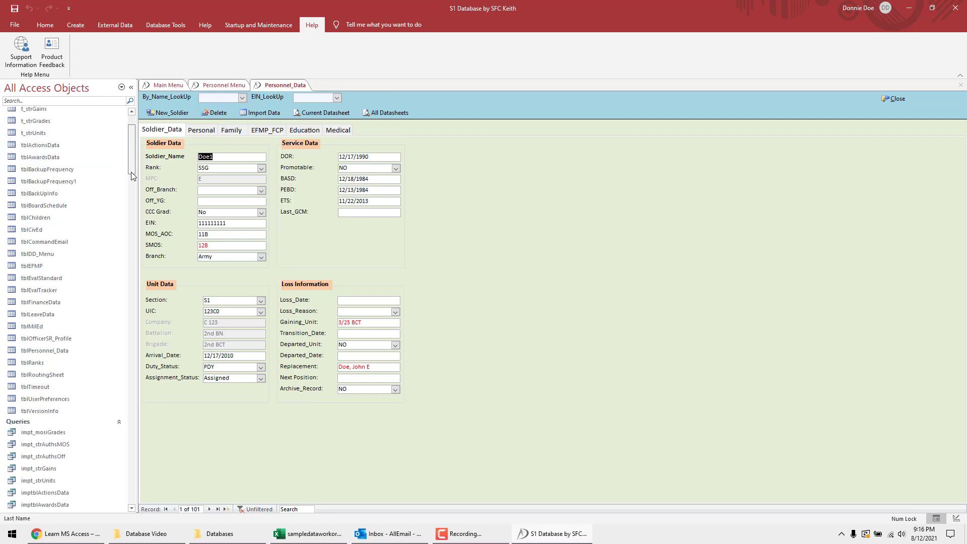
{"action": "scroll", "scroll_direction": "down", "scroll_amount": 3}
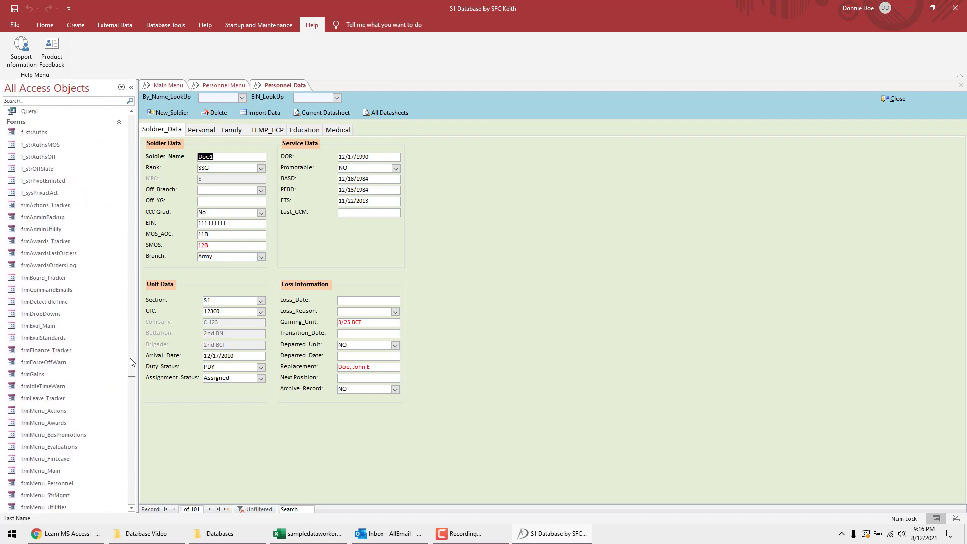
{"action": "scroll", "scroll_direction": "down", "scroll_amount": 3}
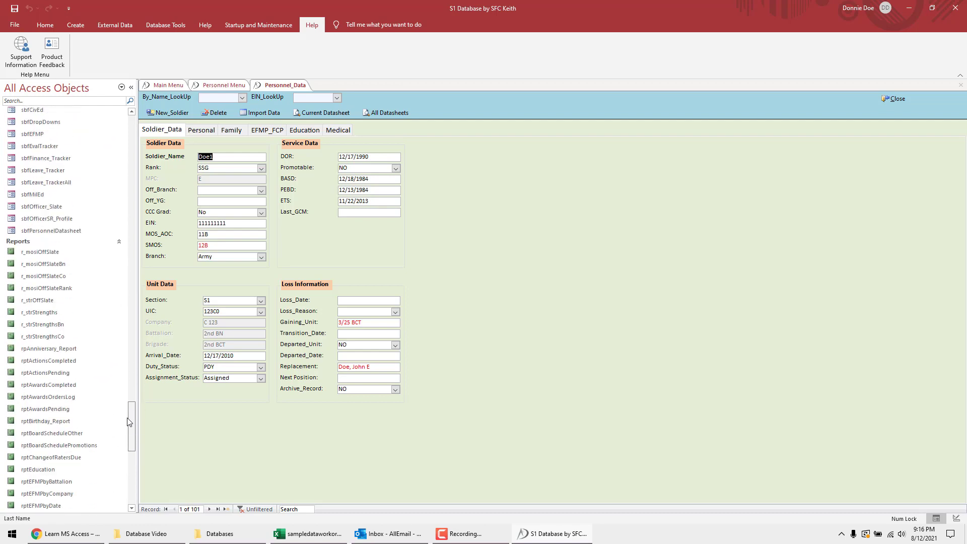
{"action": "scroll", "scroll_direction": "down", "scroll_amount": 3}
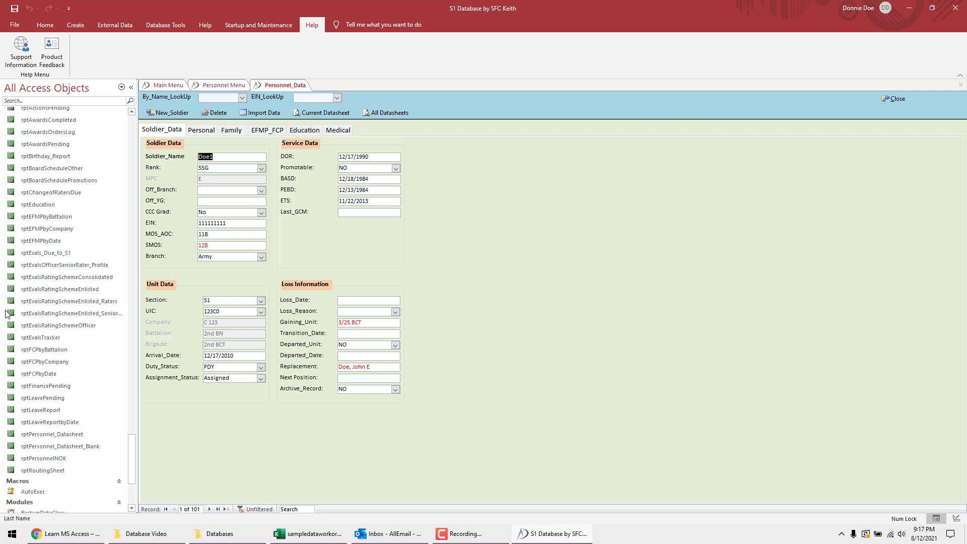
{"action": "mouse_move", "coordinate": [134, 461]}
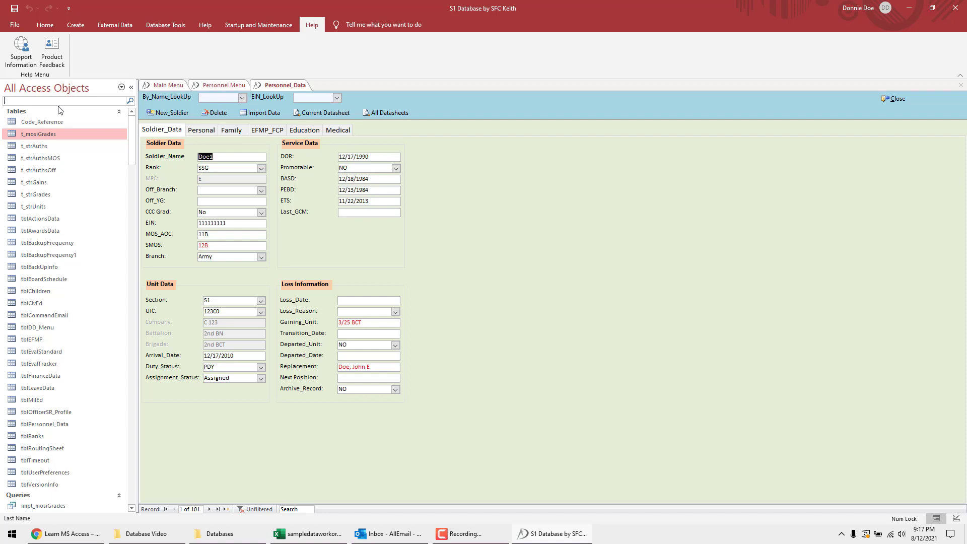
Step: Filter the object list by 'mosi' and select the q_mosiGrades query and t_mosiGrades table
{"action": "type", "text": "mosi"}
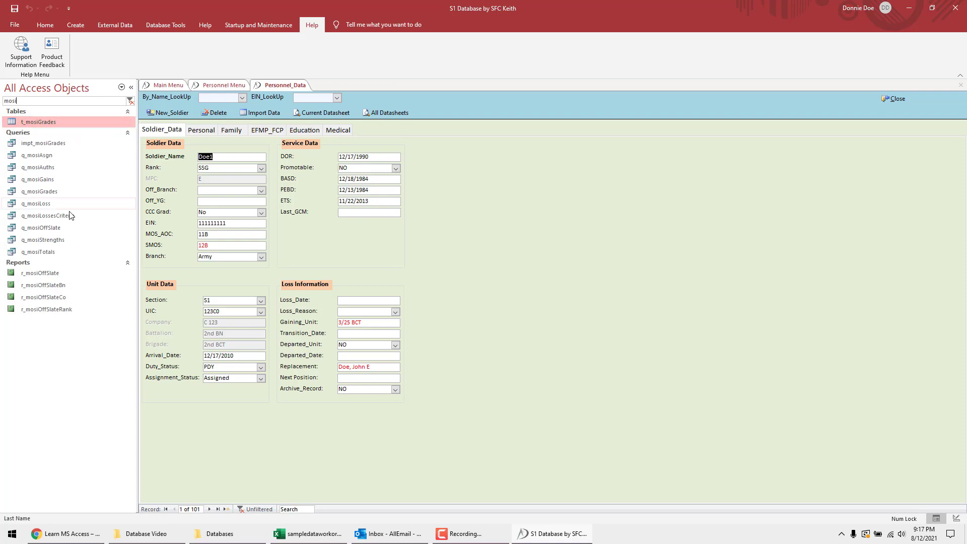
{"action": "left_click", "coordinate": [40, 192]}
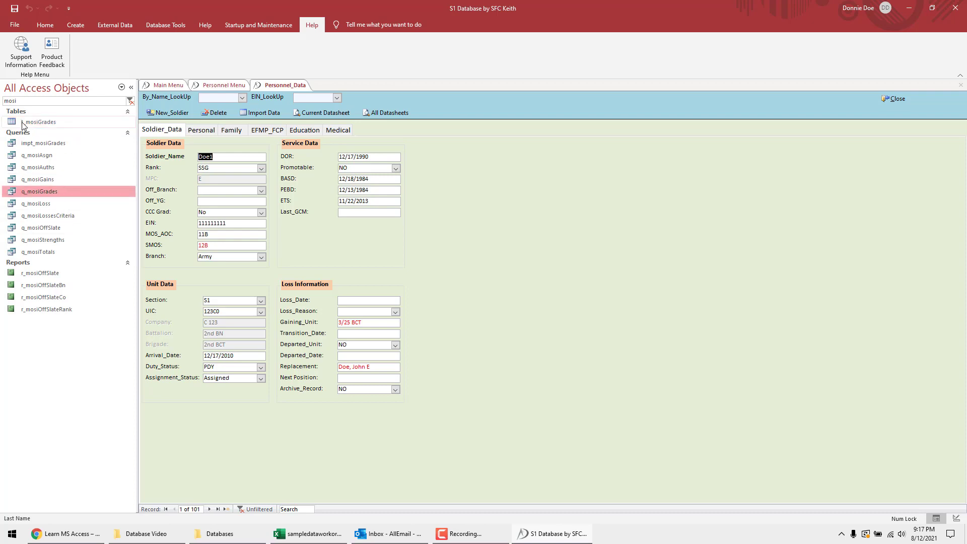
{"action": "left_click", "coordinate": [38, 122]}
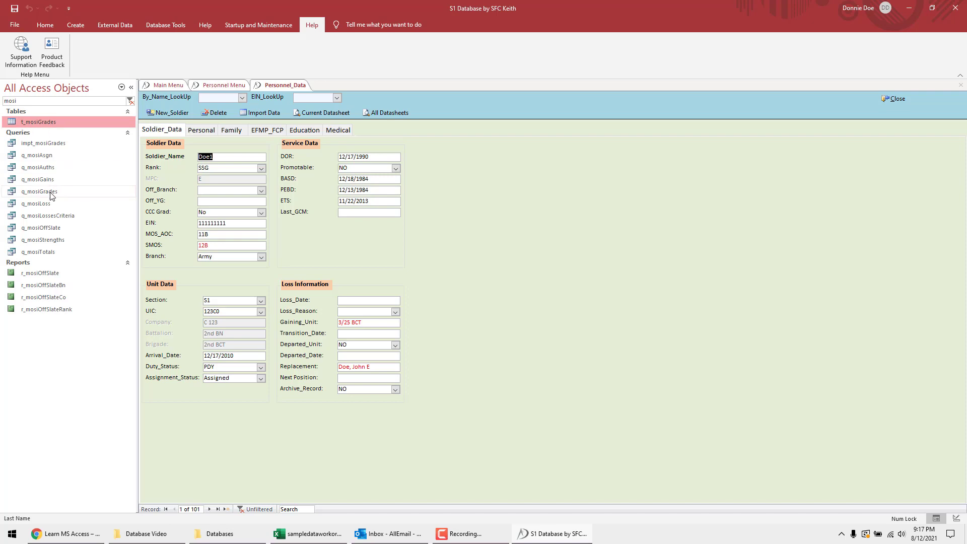
{"action": "right_click", "coordinate": [39, 191]}
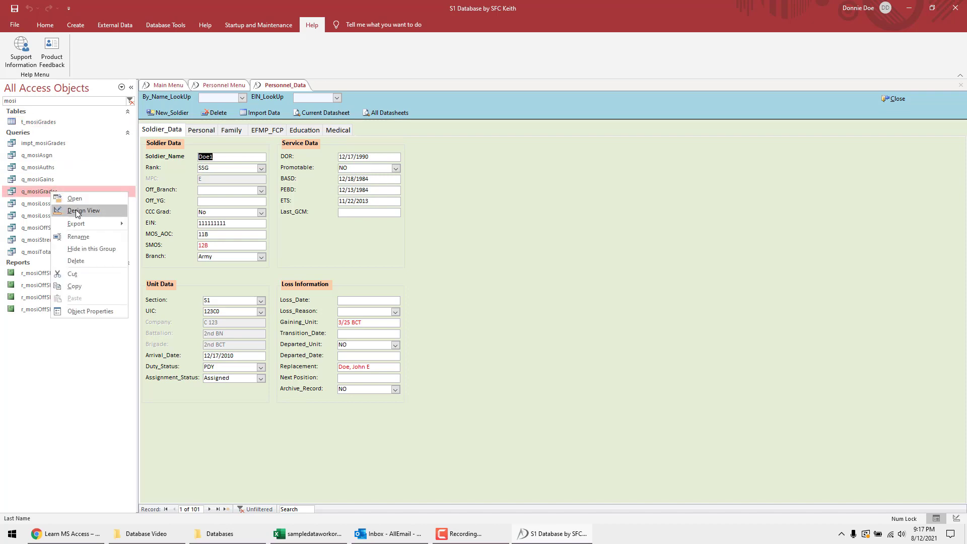
{"action": "left_click", "coordinate": [84, 211]}
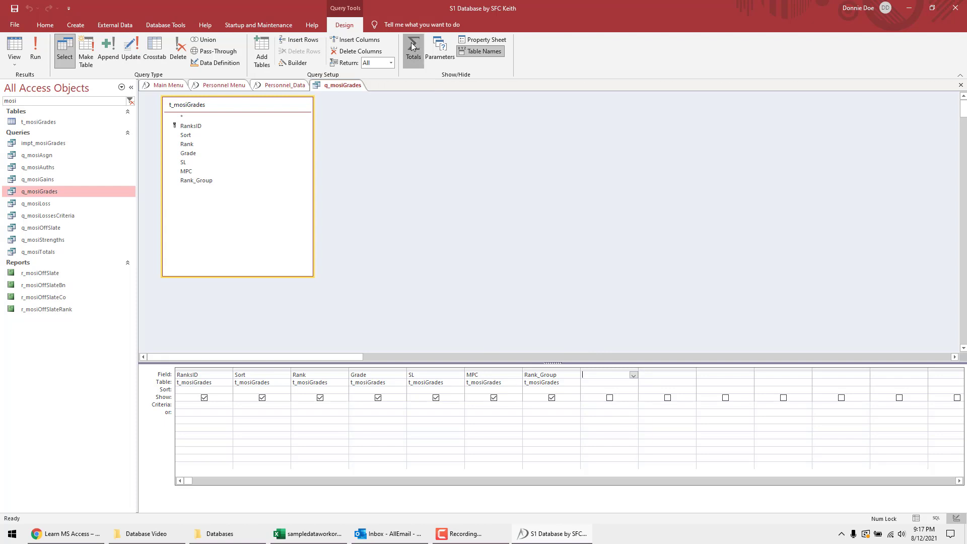
{"action": "left_click", "coordinate": [414, 48]}
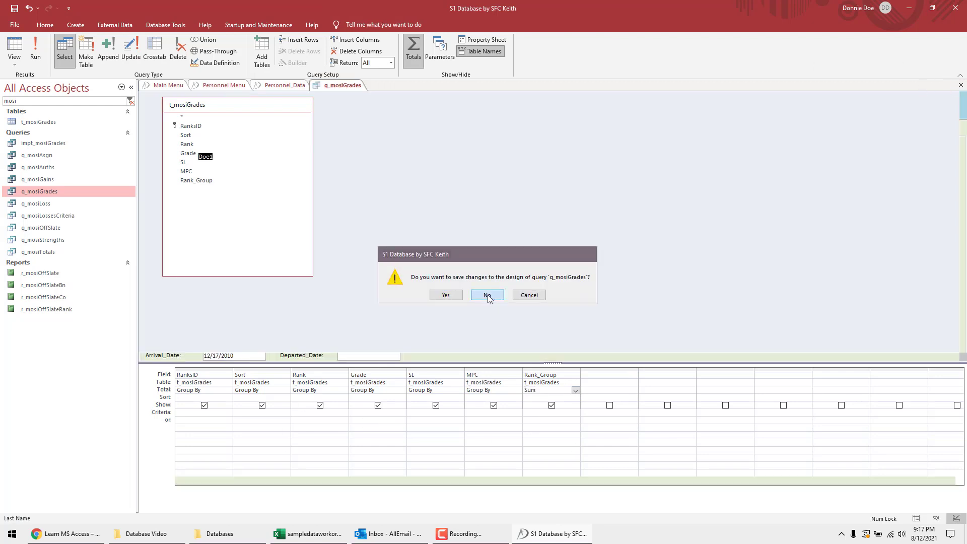
{"action": "left_click", "coordinate": [486, 296]}
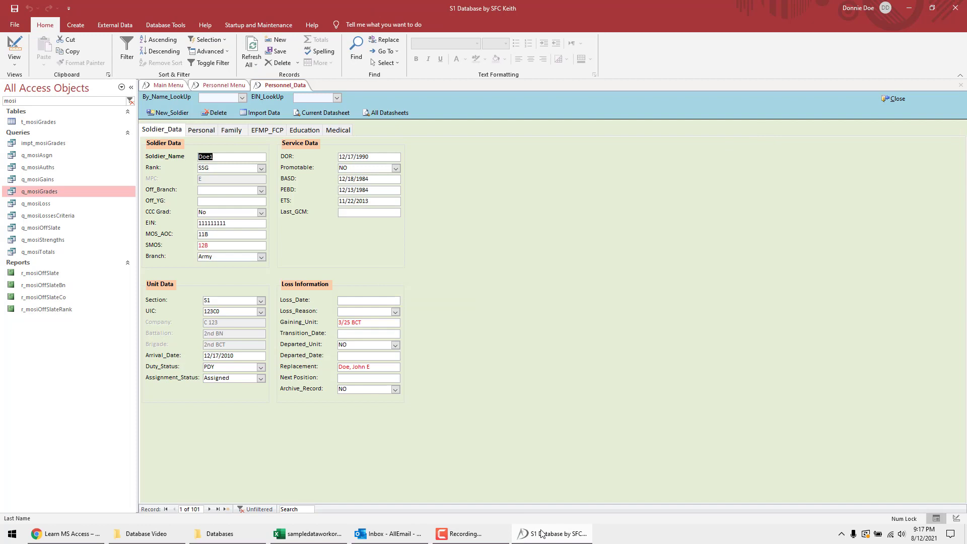
{"action": "mouse_move", "coordinate": [428, 289]}
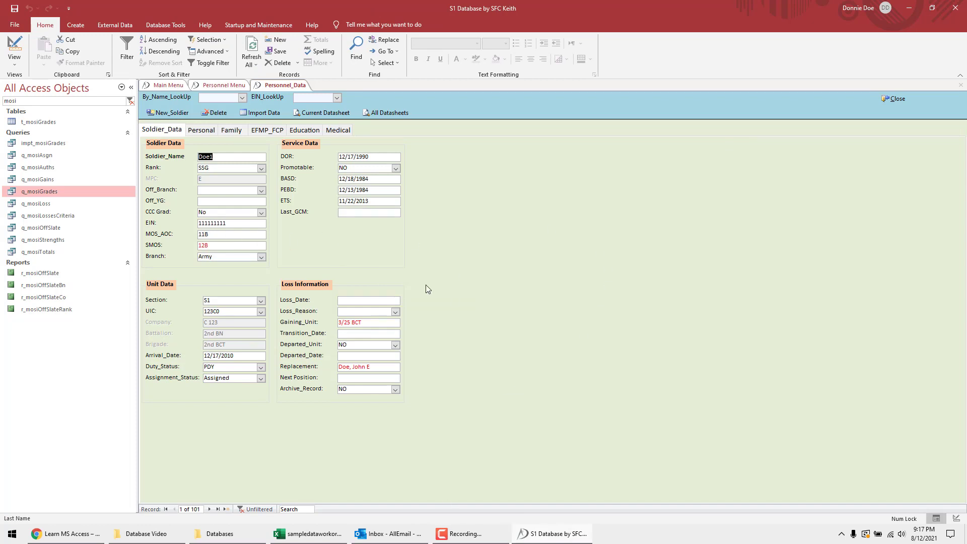
Step: Switch to the sampledataworkorders workbook and highlight columns E through P of the WOs sheet
{"action": "left_click", "coordinate": [307, 534]}
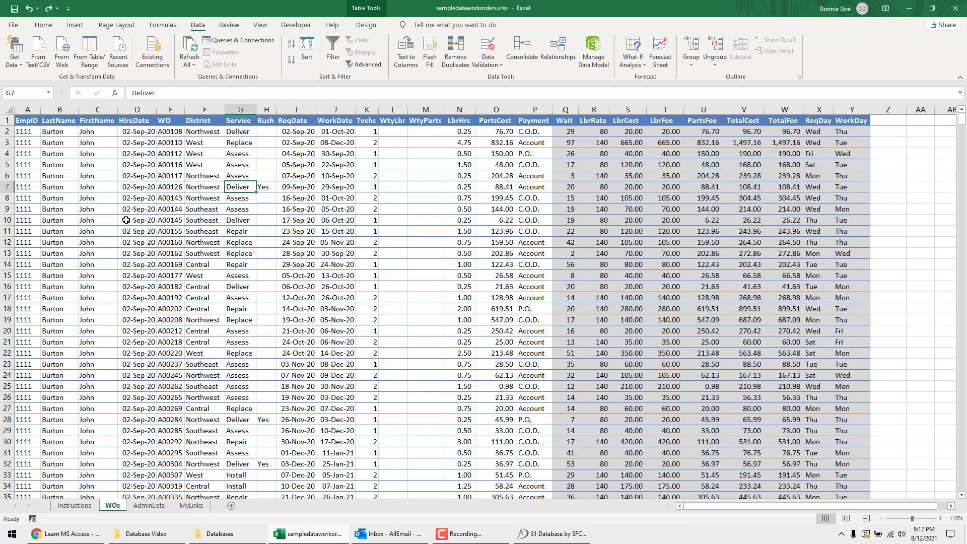
{"action": "mouse_move", "coordinate": [66, 202]}
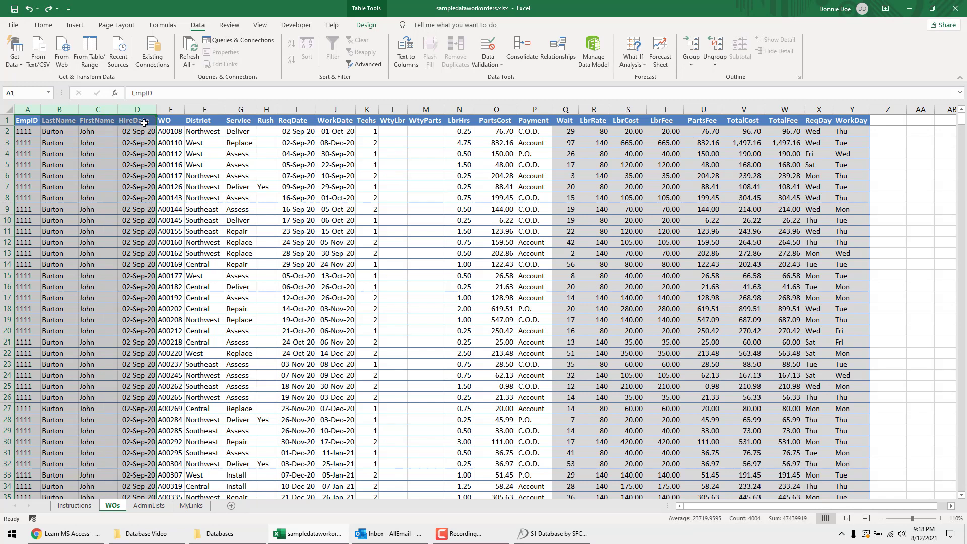
{"action": "left_click", "coordinate": [171, 120]}
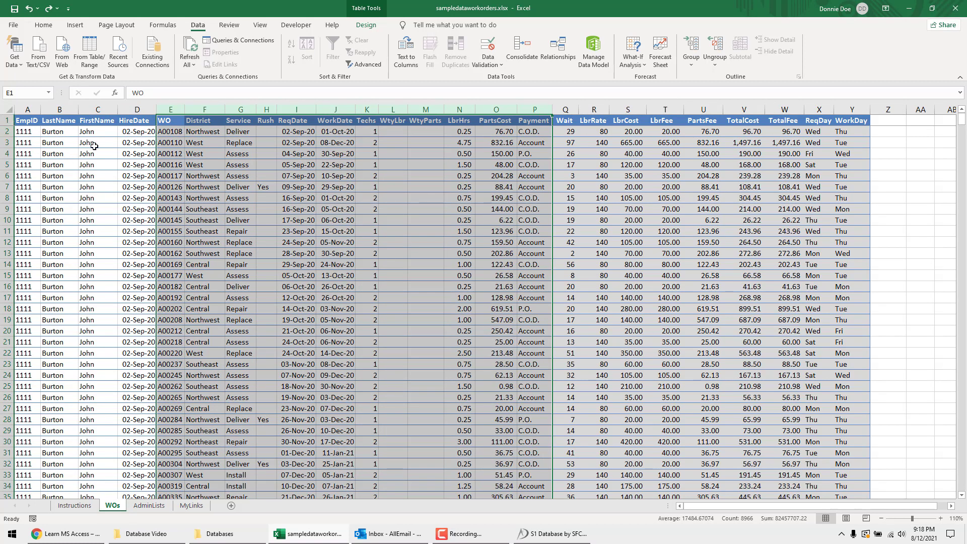
{"action": "mouse_move", "coordinate": [78, 141]}
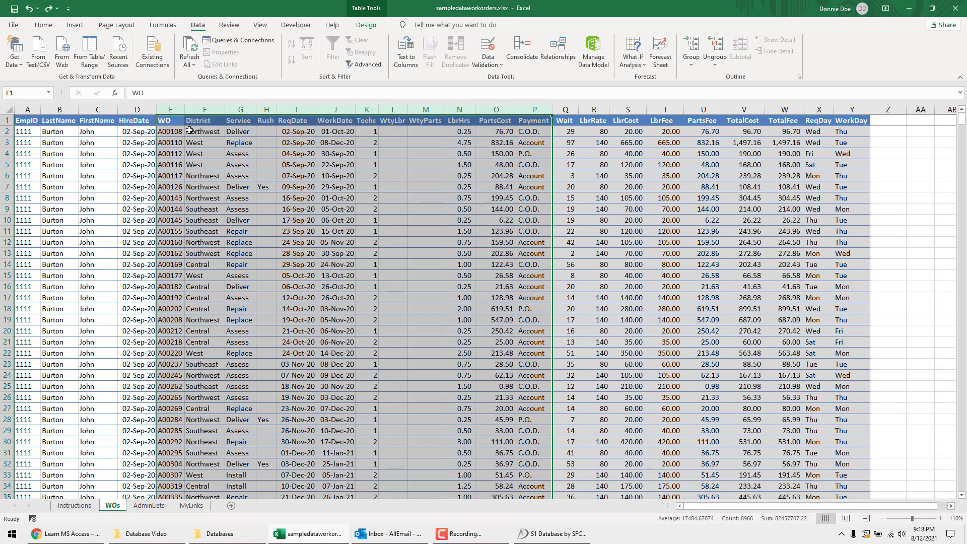
{"action": "mouse_move", "coordinate": [314, 198]}
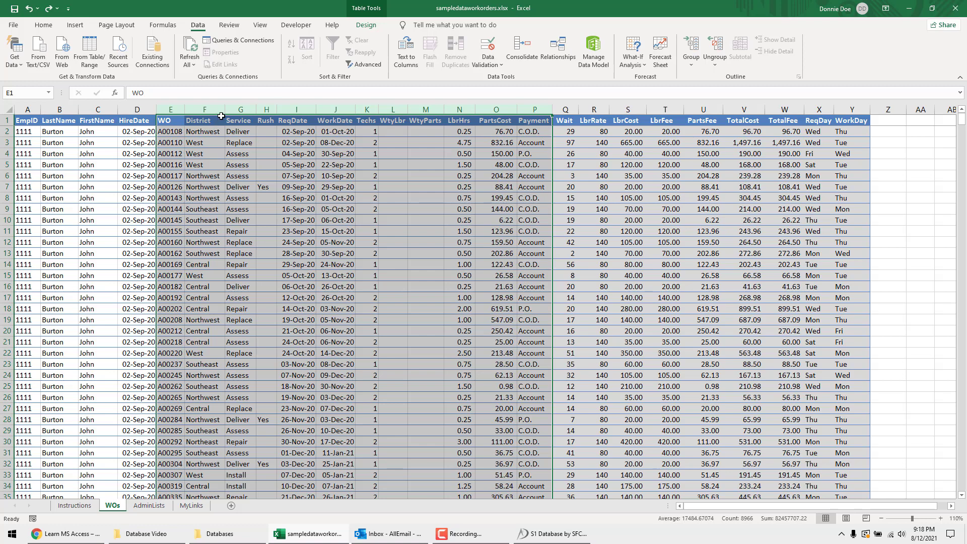
{"action": "mouse_move", "coordinate": [77, 157]}
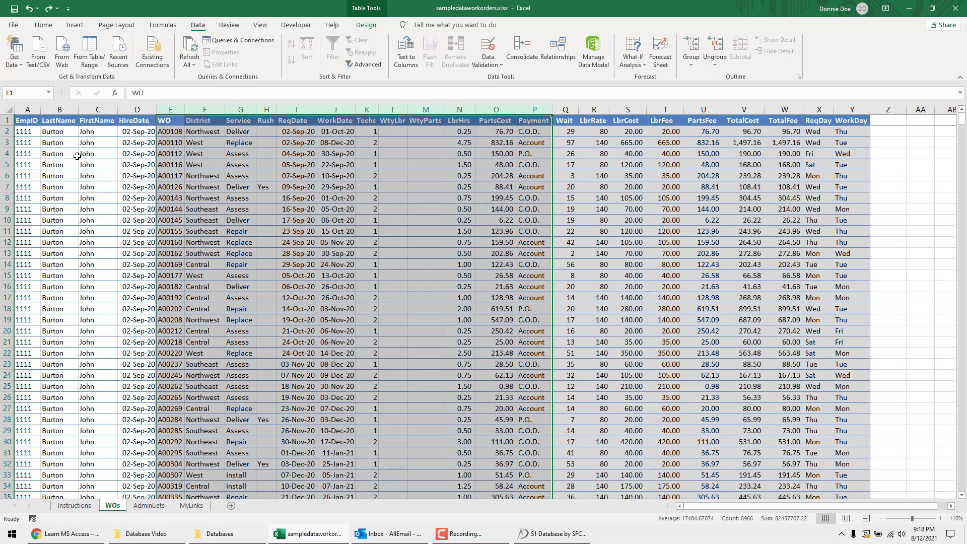
{"action": "scroll", "scroll_direction": "down", "scroll_amount": 3}
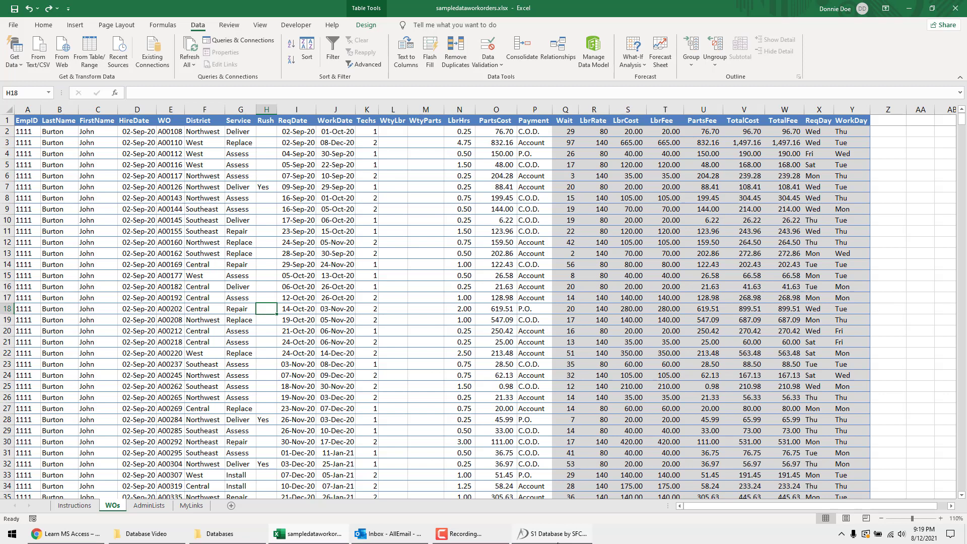
Step: Enable Show Hidden and System Objects in Navigation Options and open the USysRibbons table
{"action": "left_click", "coordinate": [550, 534]}
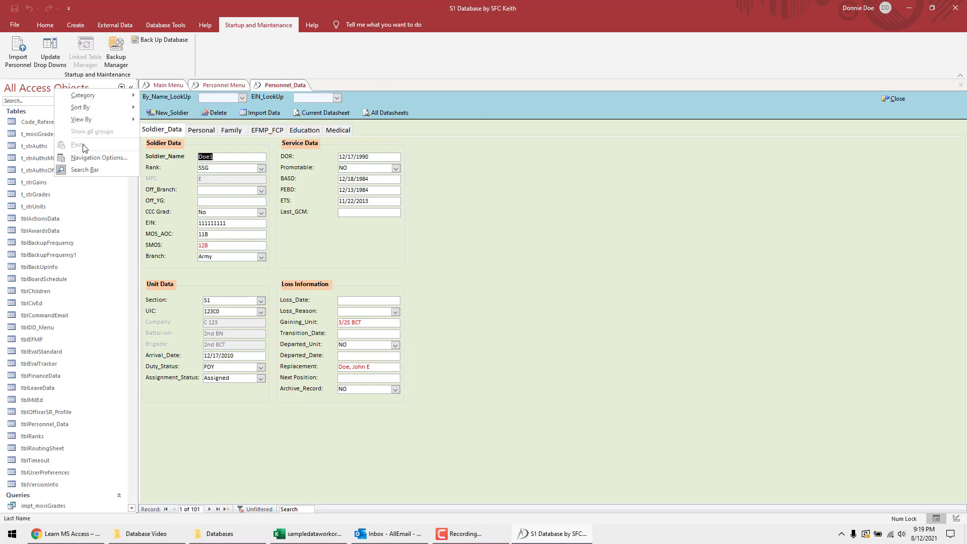
{"action": "left_click", "coordinate": [98, 159]}
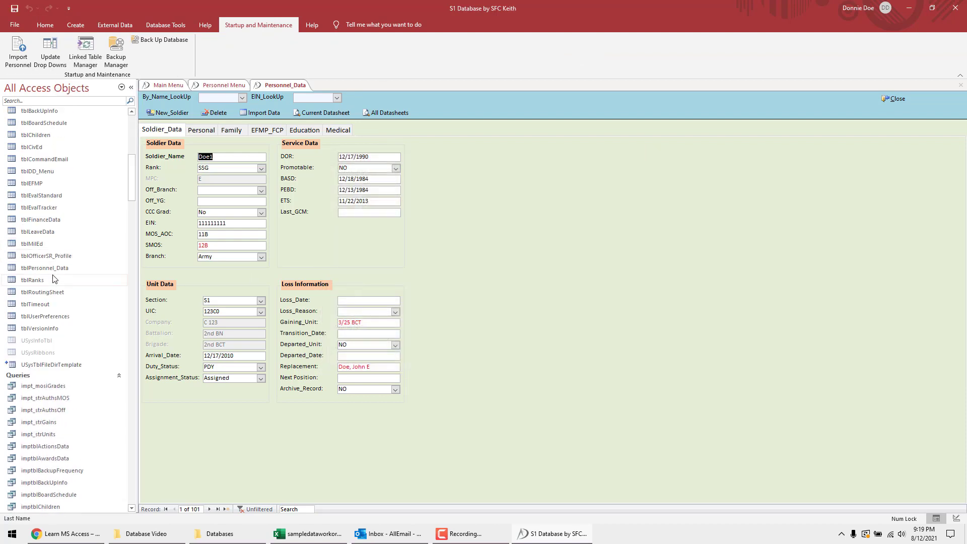
{"action": "left_click", "coordinate": [133, 115]}
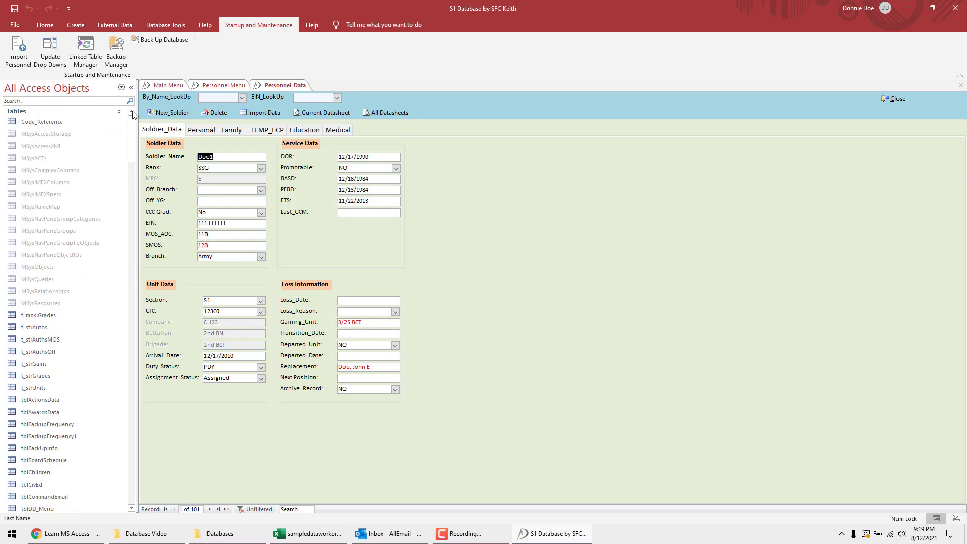
{"action": "mouse_move", "coordinate": [58, 188]}
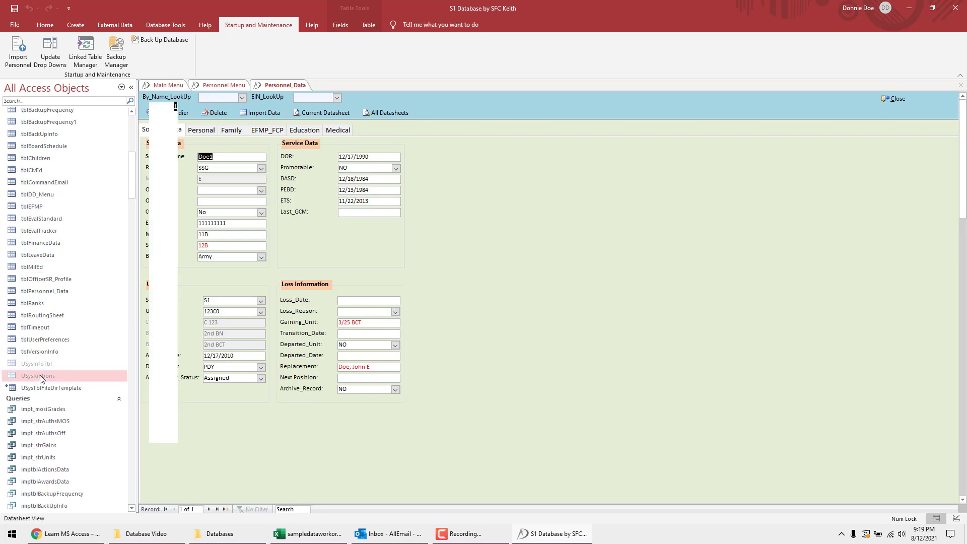
{"action": "double_click", "coordinate": [37, 375]}
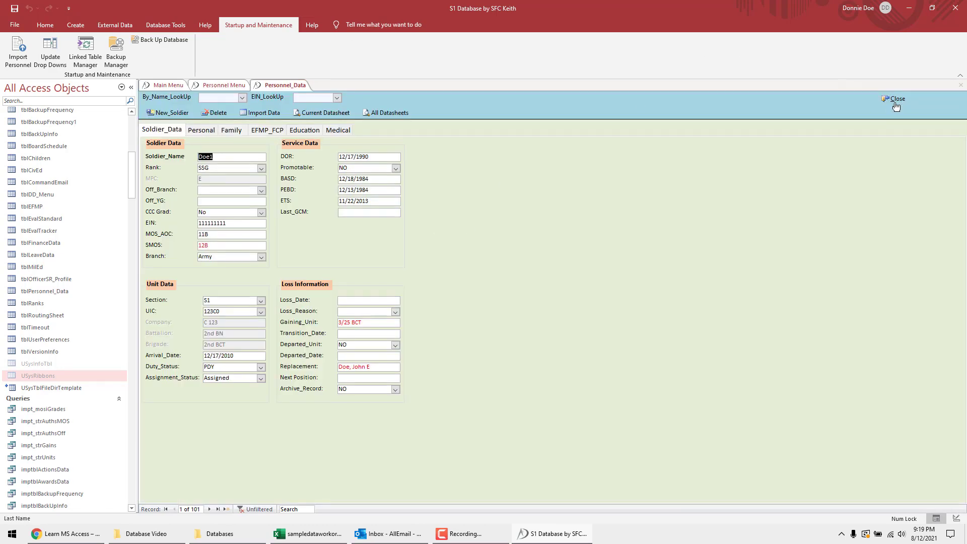
Step: Close the Personnel_Data form and the Personnel Menu to return to the Main Menu
{"action": "left_click", "coordinate": [894, 98]}
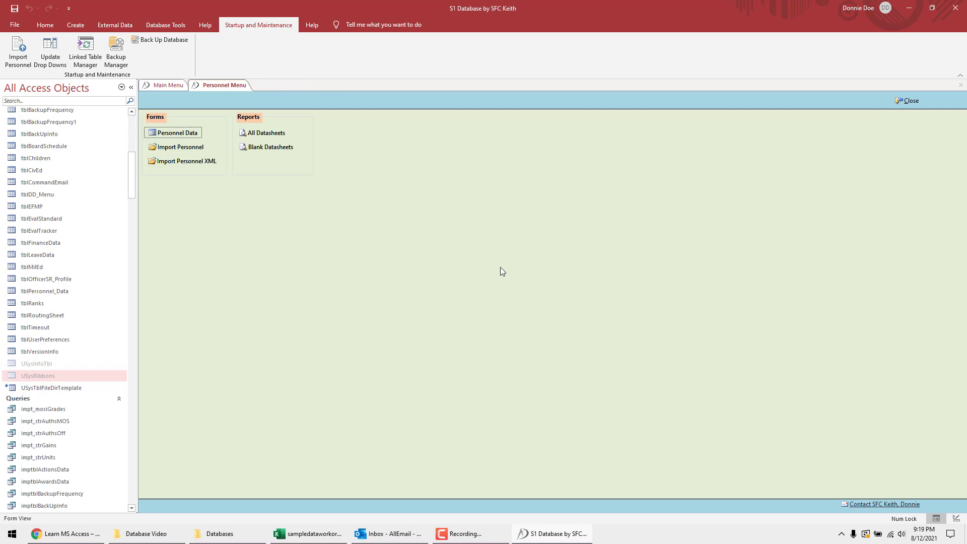
{"action": "mouse_move", "coordinate": [596, 273]}
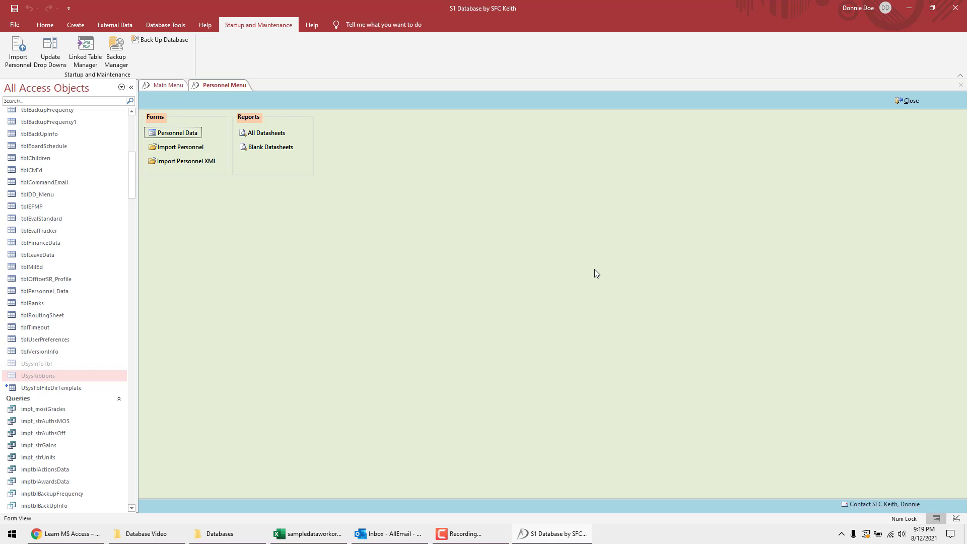
{"action": "mouse_move", "coordinate": [857, 154]}
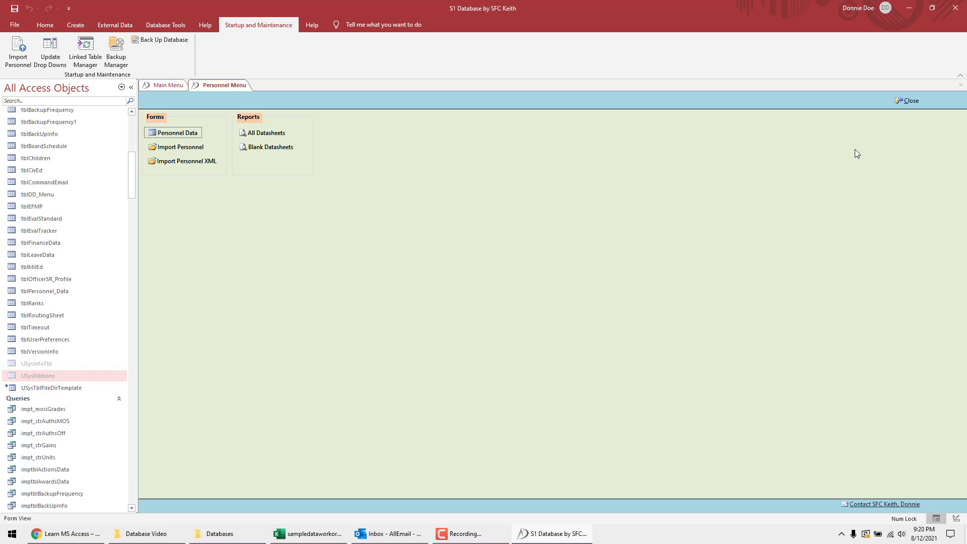
{"action": "left_click", "coordinate": [911, 99]}
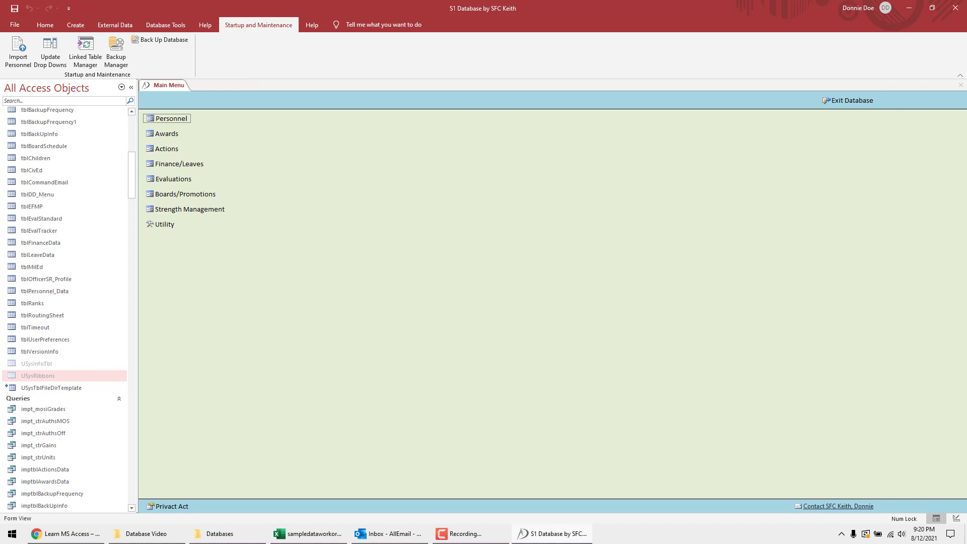